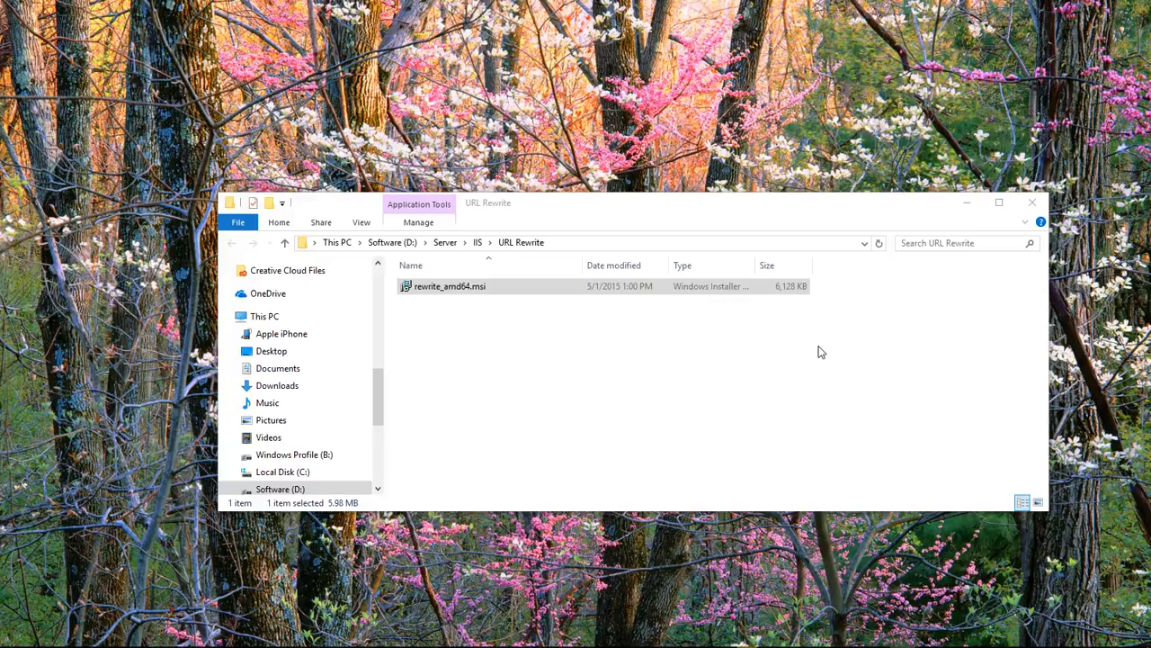
mouse_move(518, 342)
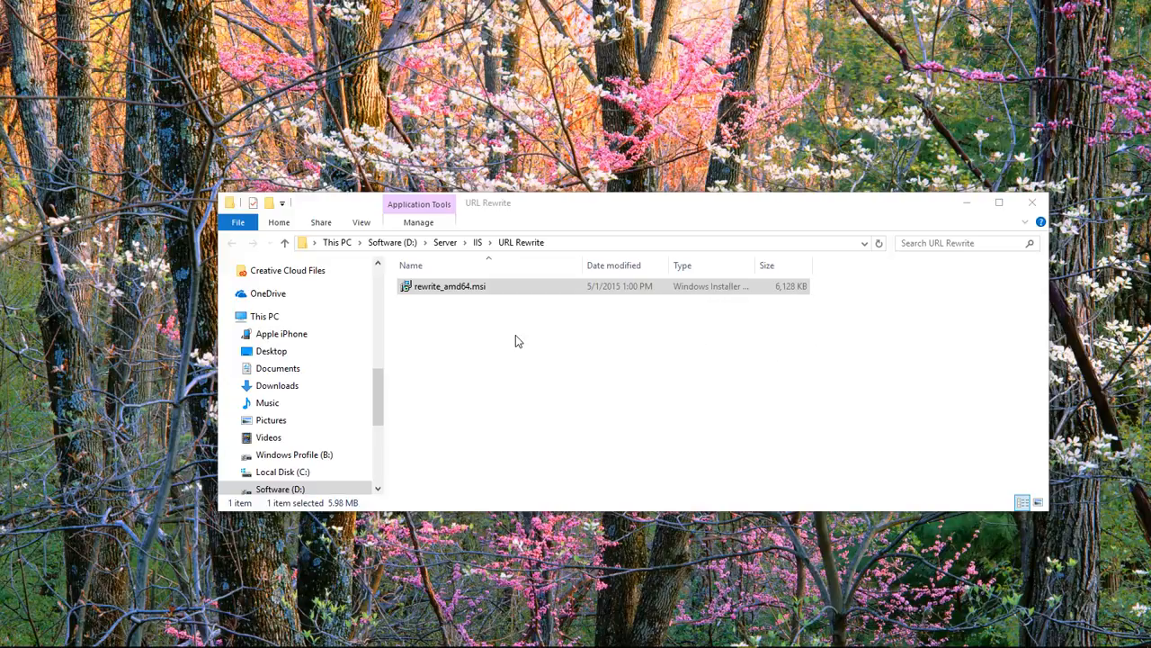
mouse_move(453, 302)
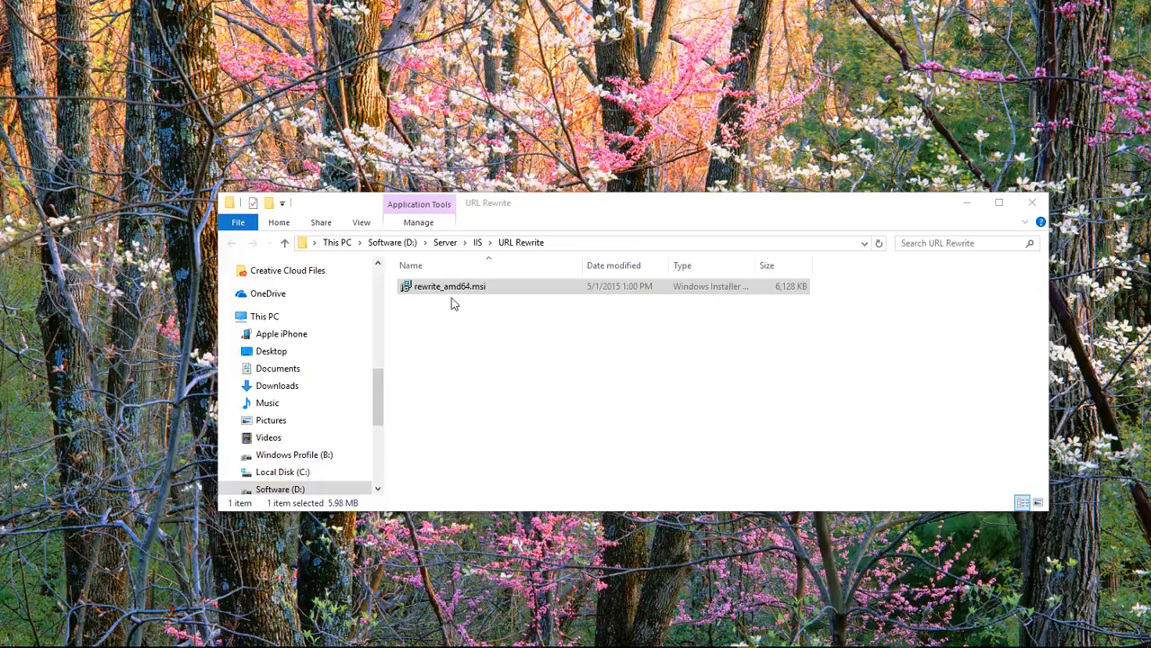
mouse_move(568, 349)
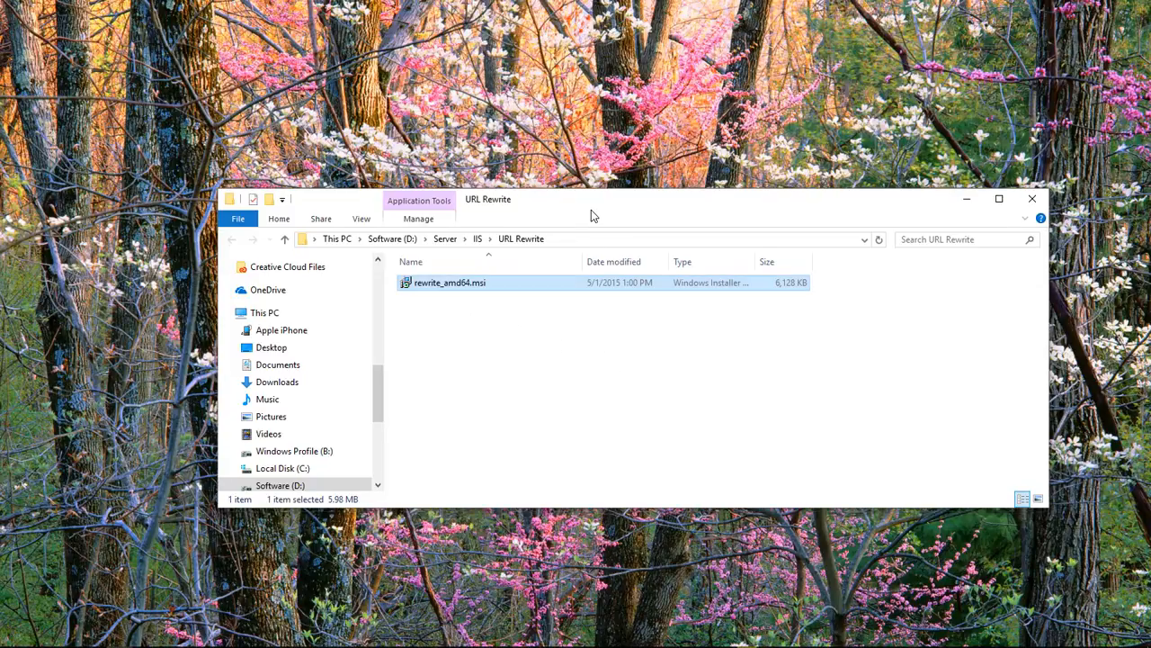
mouse_move(637, 345)
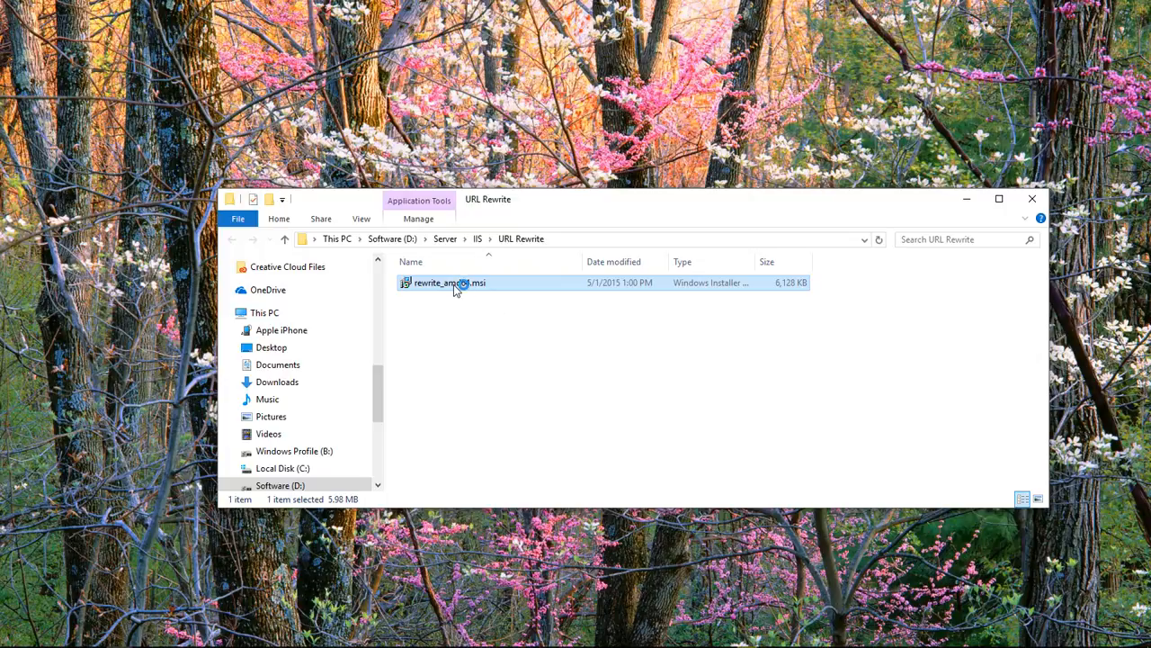
Step: Run the rewrite_amd64.msi installer from the D:\Server\IIS\URL Rewrite folder
double_click(446, 282)
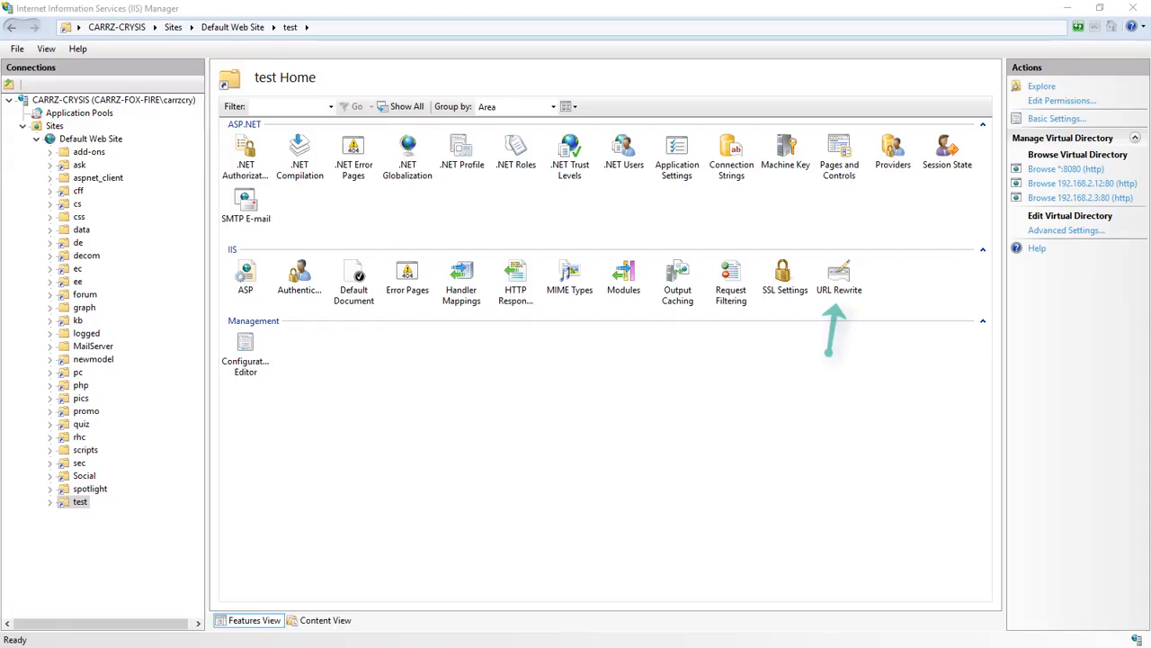
mouse_move(846, 367)
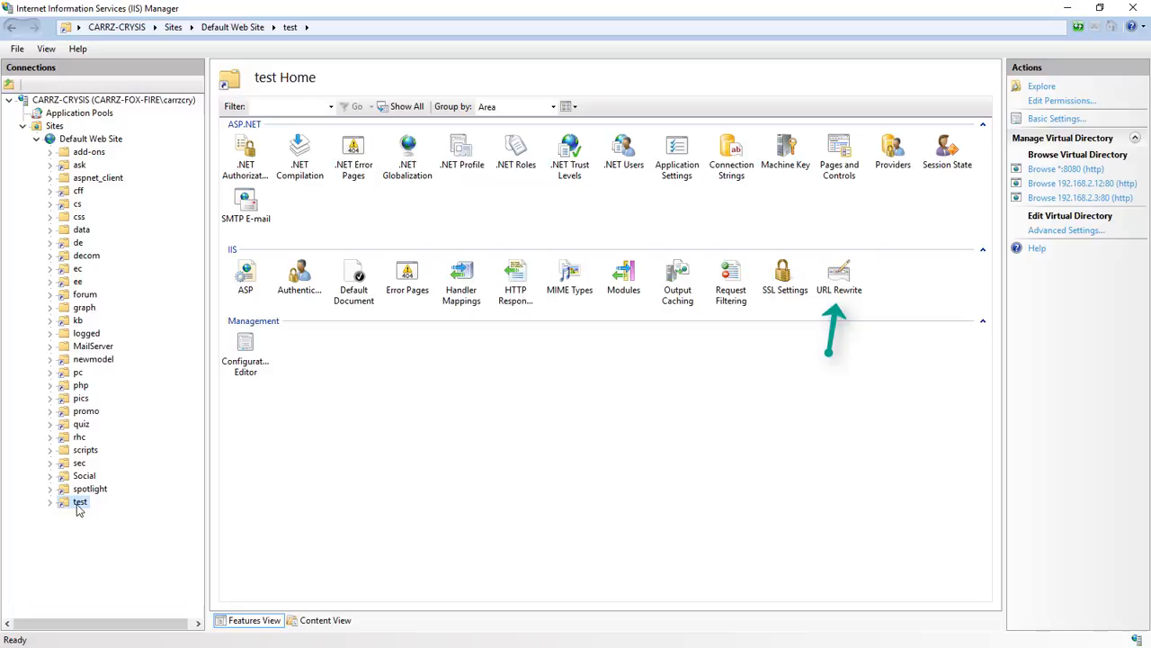
mouse_move(839, 277)
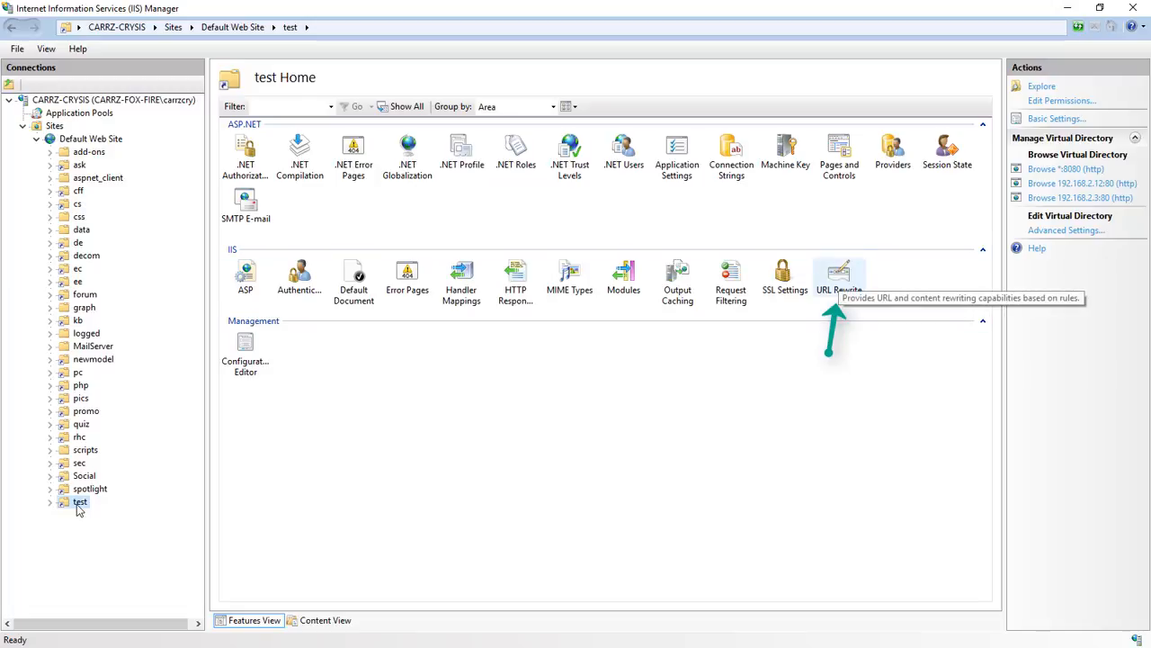
Step: Start a new User-friendly URL rule in the test site's URL Rewrite feature
double_click(838, 277)
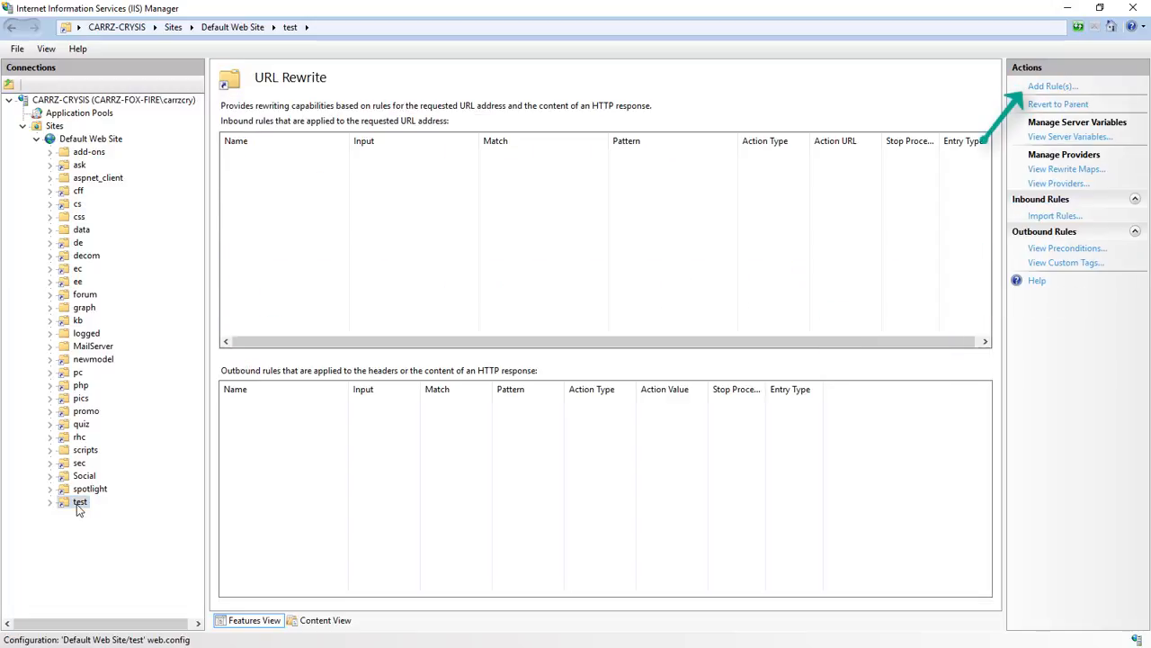
left_click(1052, 87)
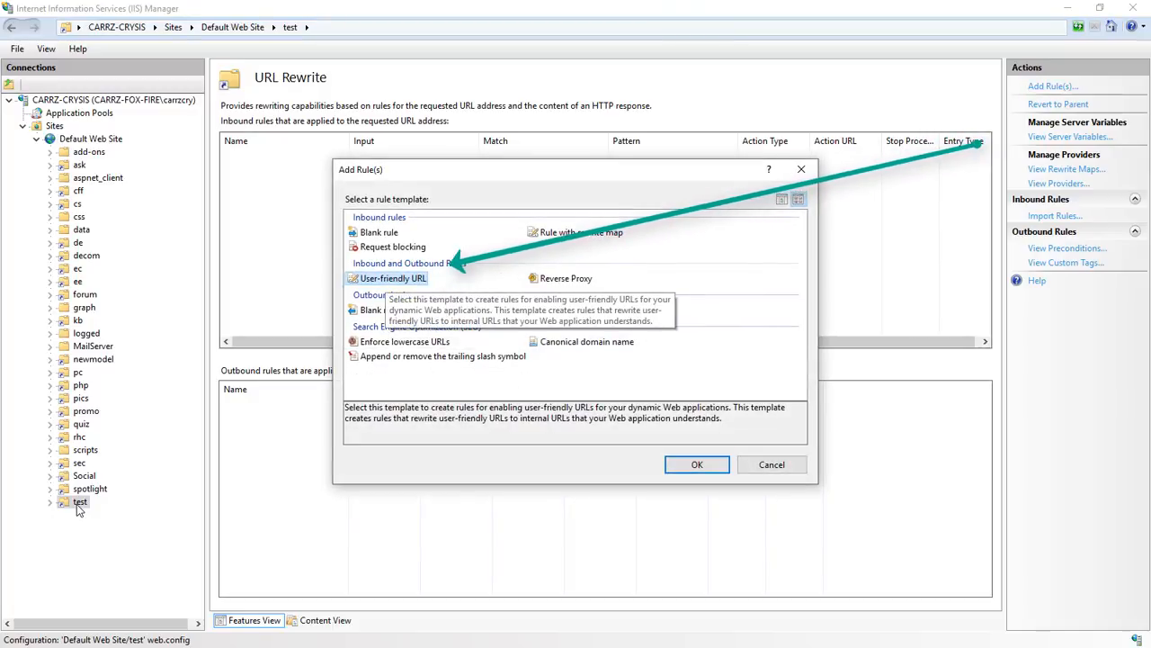
left_click(698, 464)
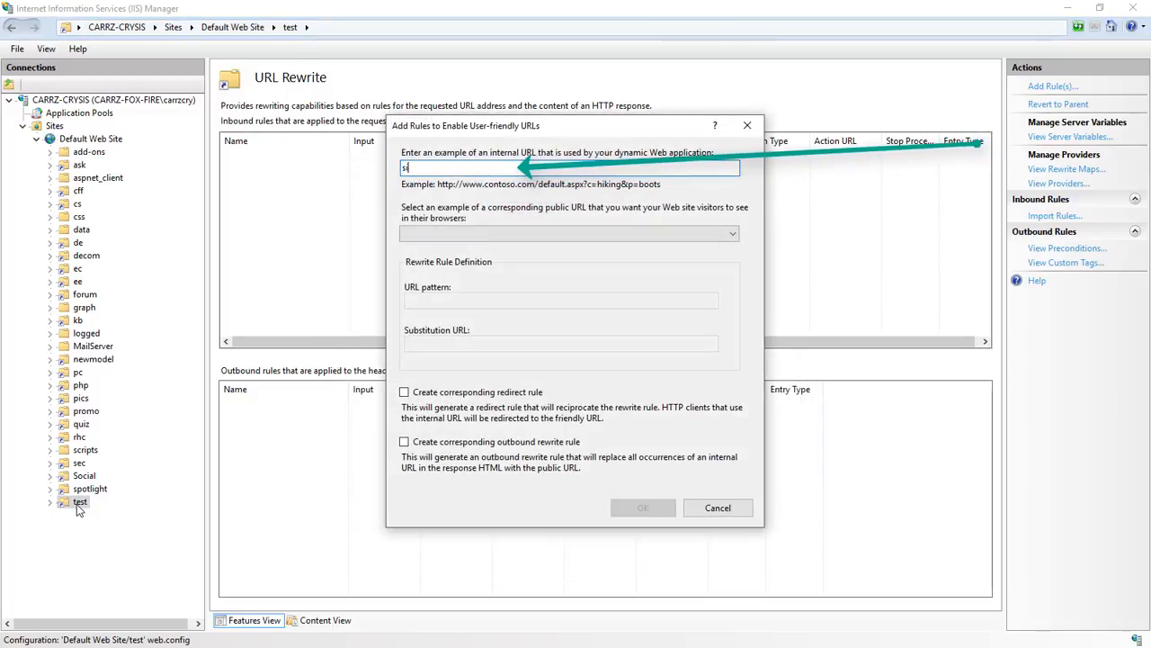
Step: Enter site.com/carrzkiss as the example internal URL and create the rule
type("ite.a")
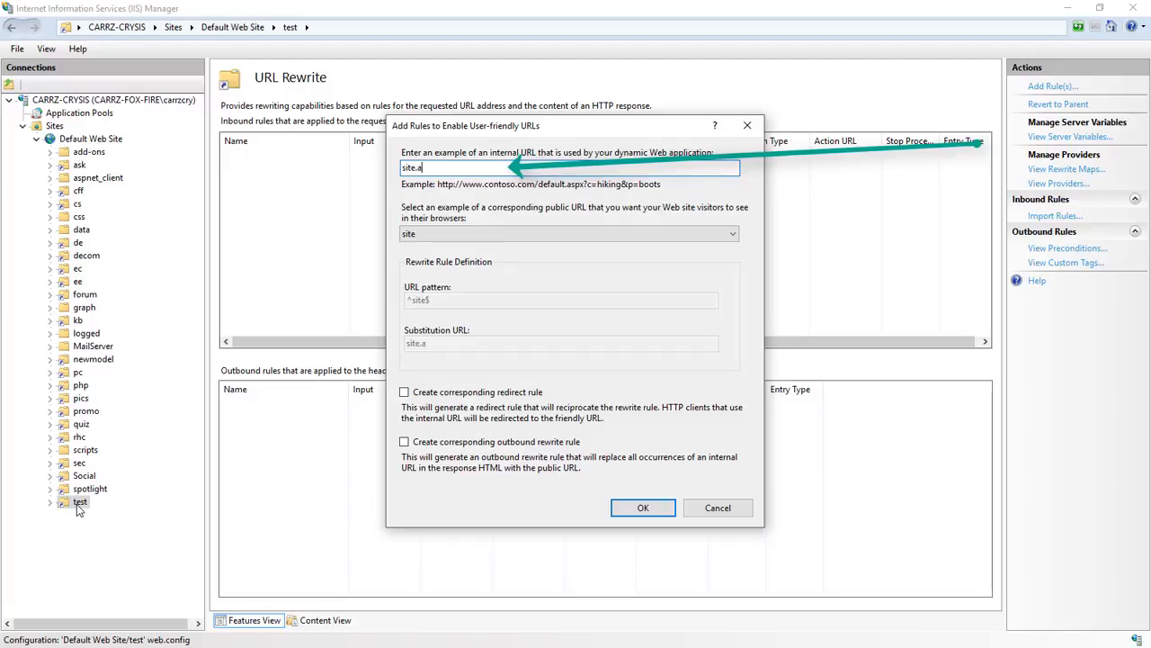
type("com")
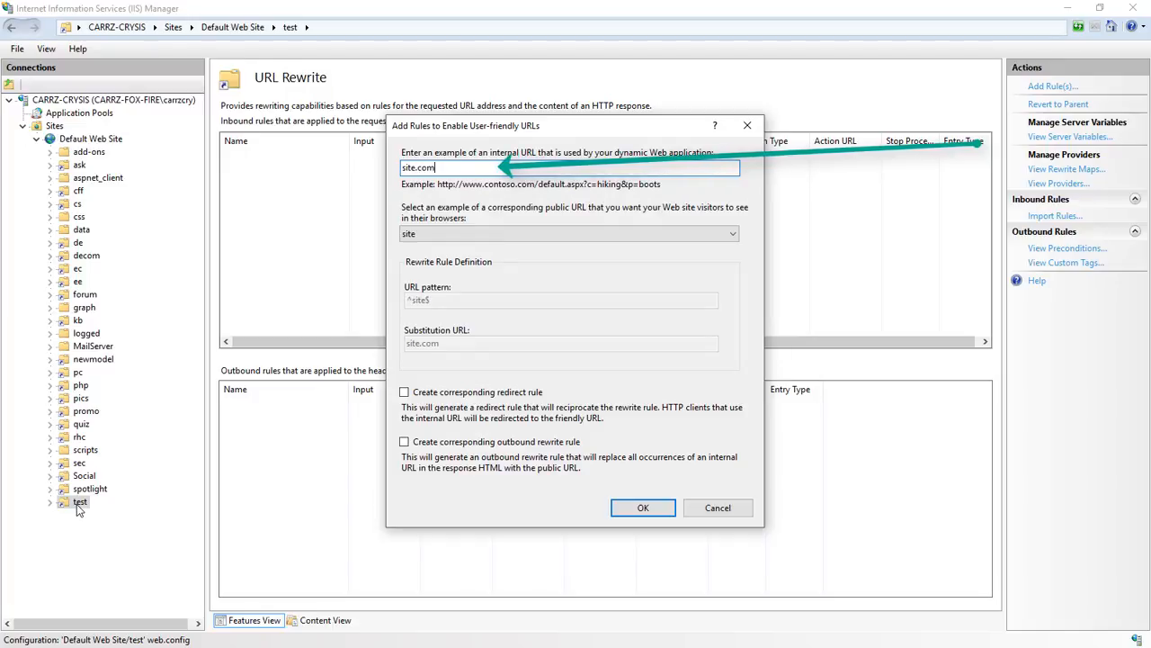
type("/carrzkiss")
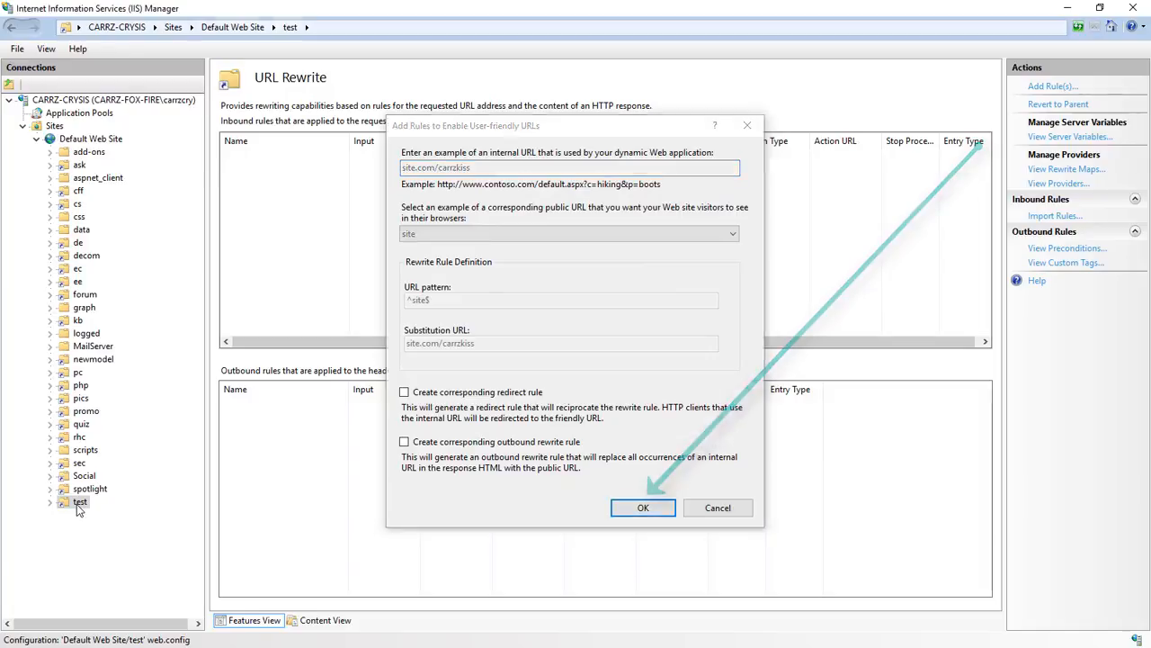
left_click(642, 507)
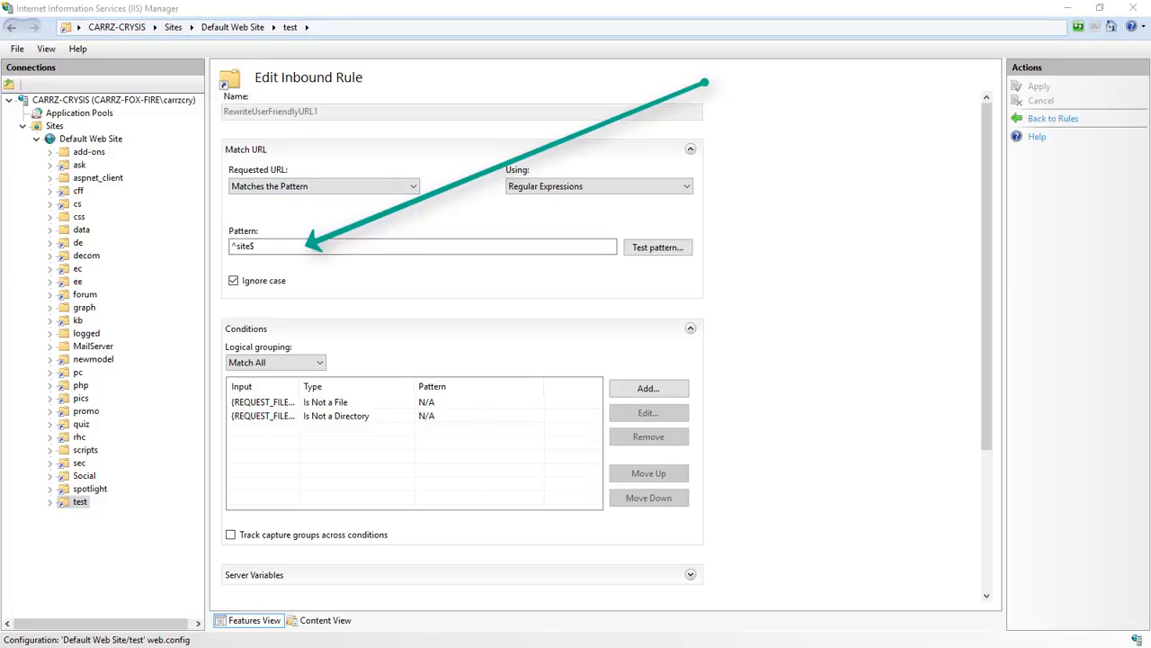
Step: Set the pattern group to ([_0-9a-z-]+), enable Log rewritten URL, and apply the rule
type("([_0-9a-z-]+)")
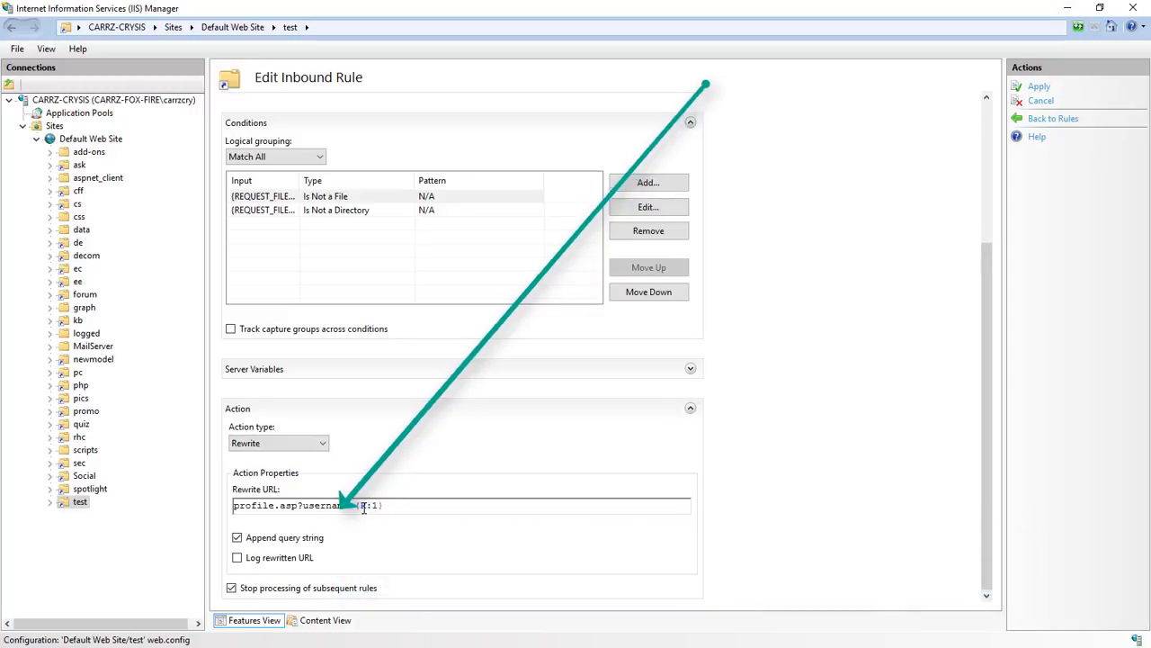
left_click(237, 558)
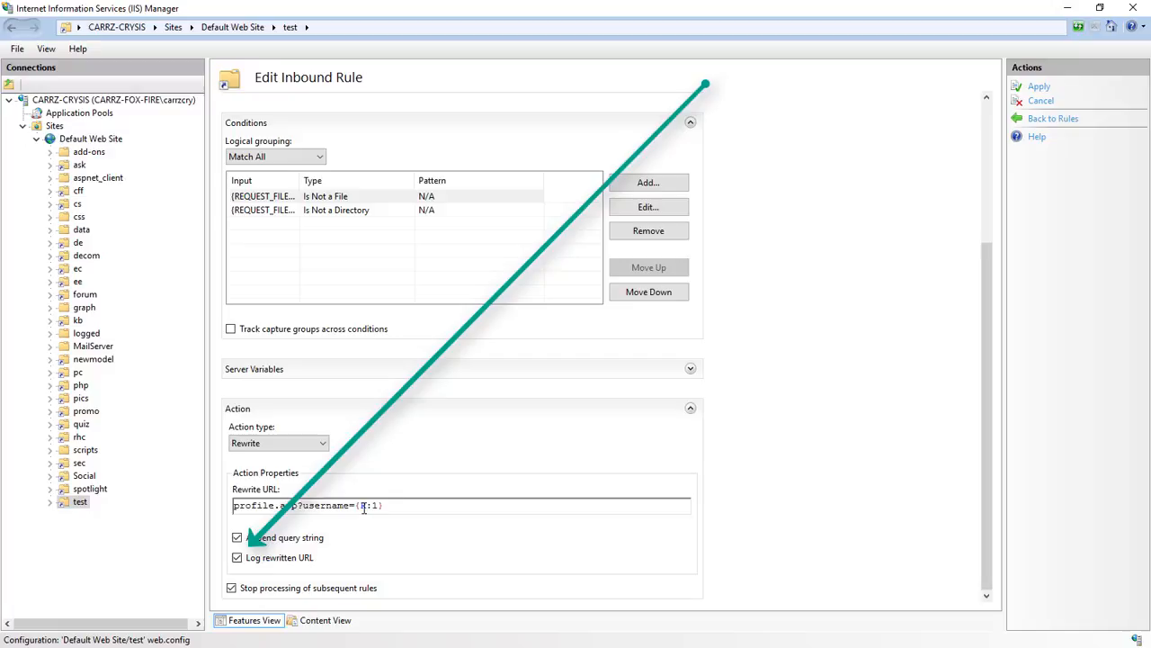
left_click(1040, 86)
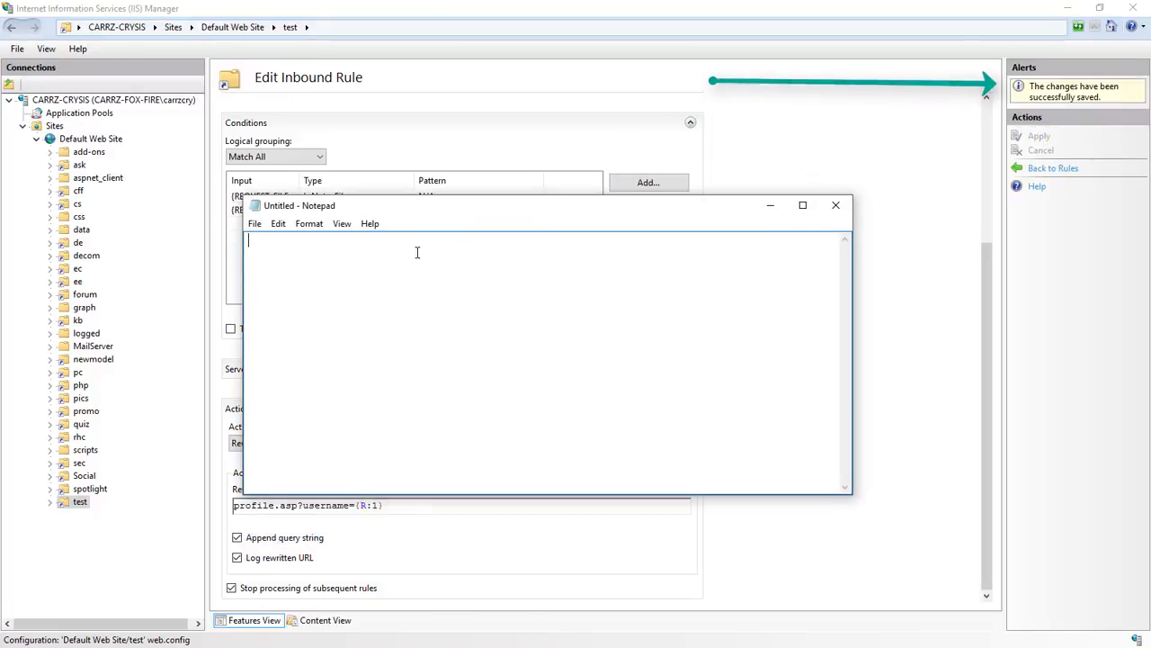
Step: Save the blank document as profile.asp (All Files type) in the wwwroot Test folder
left_click(255, 223)
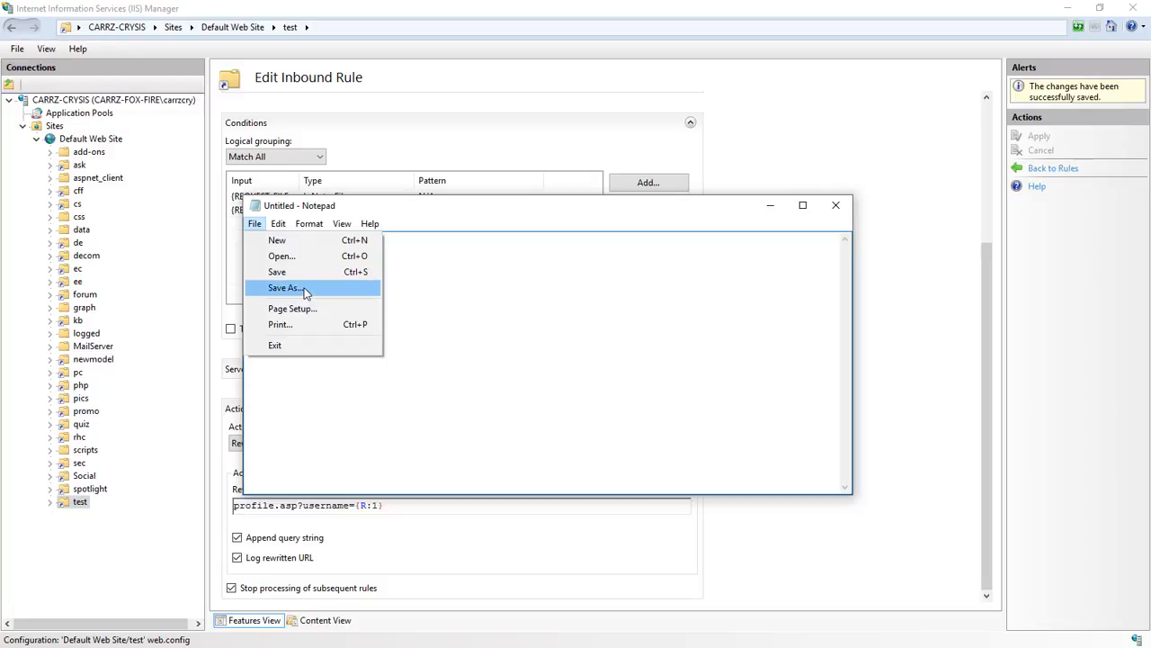
left_click(284, 287)
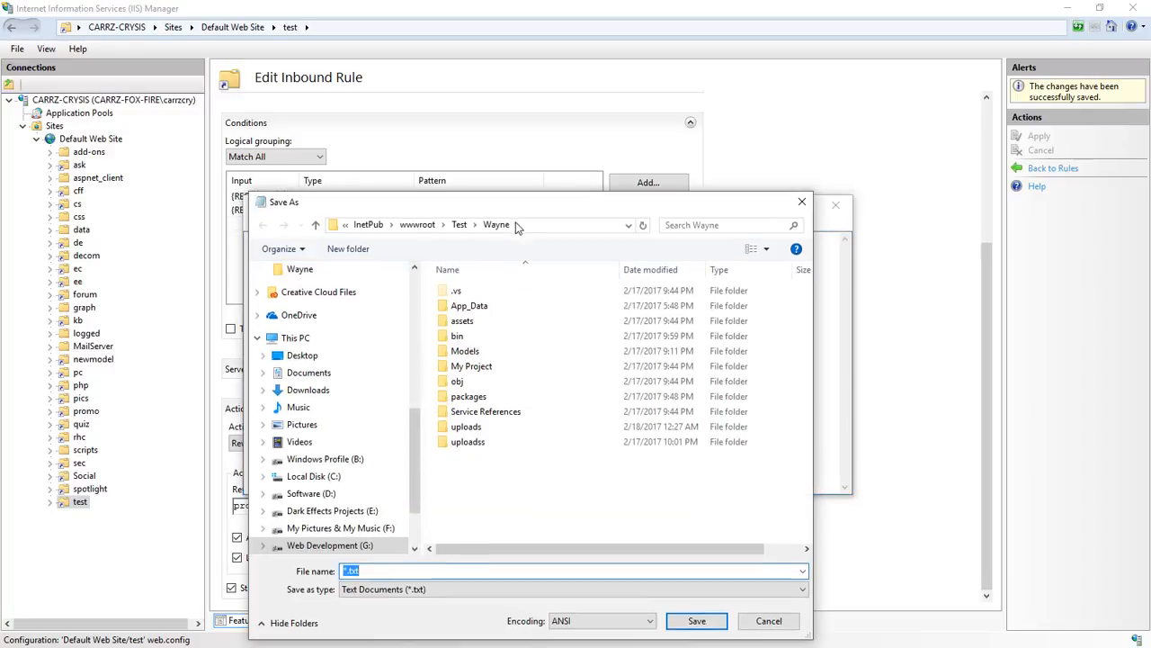
left_click(458, 223)
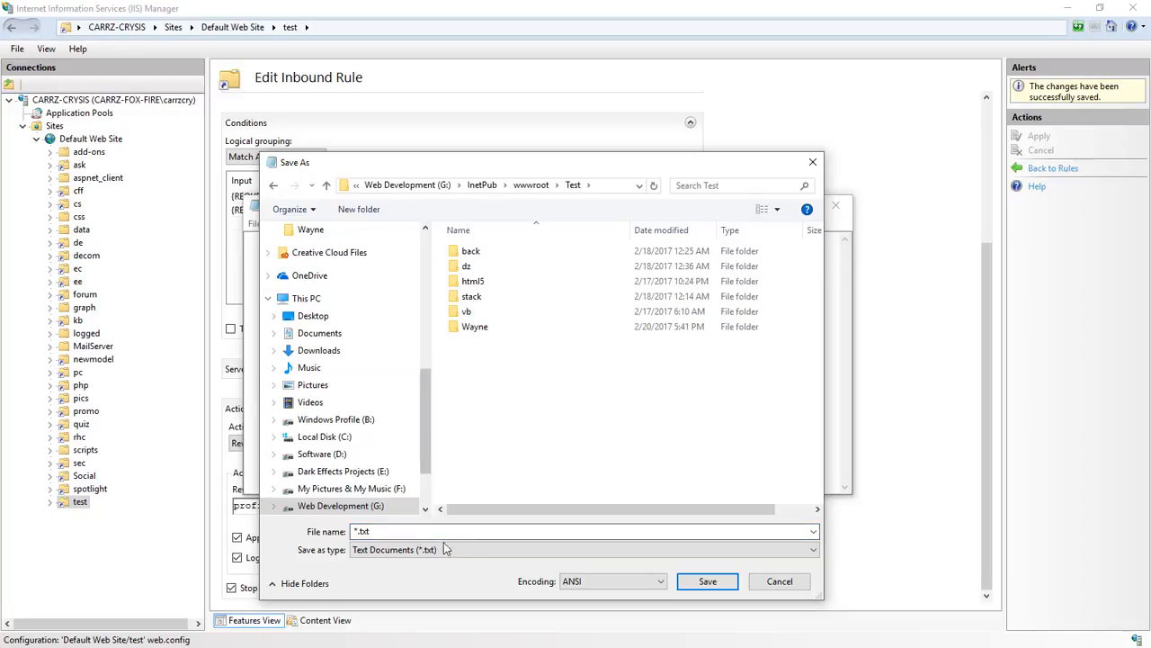
left_click(584, 548)
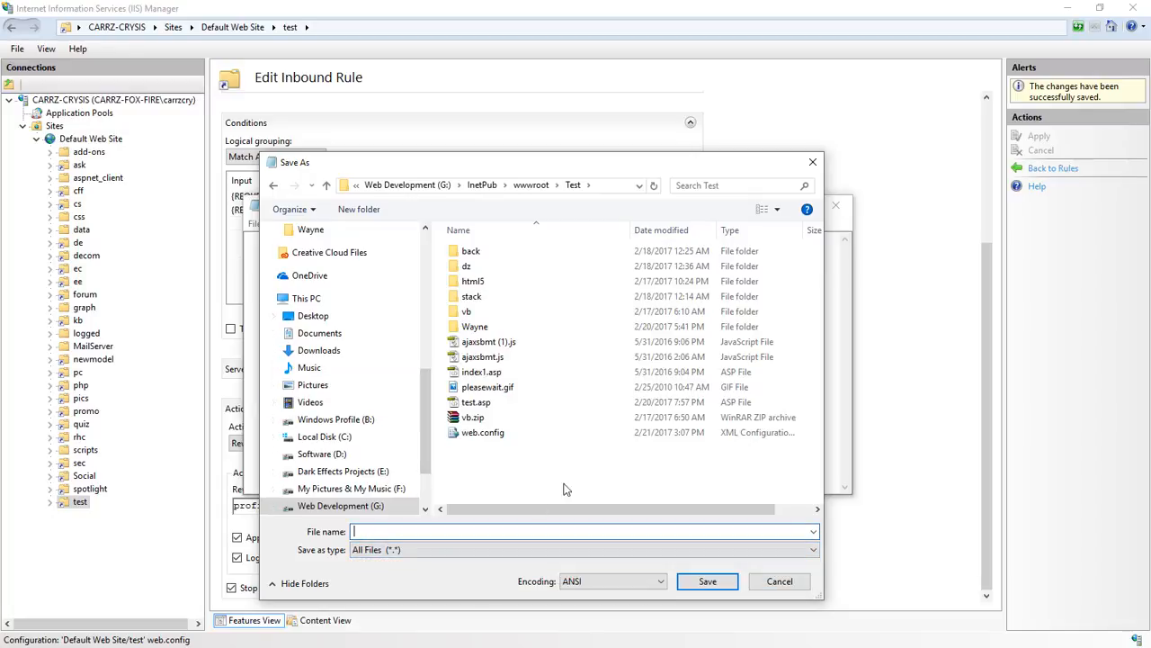
type("profil")
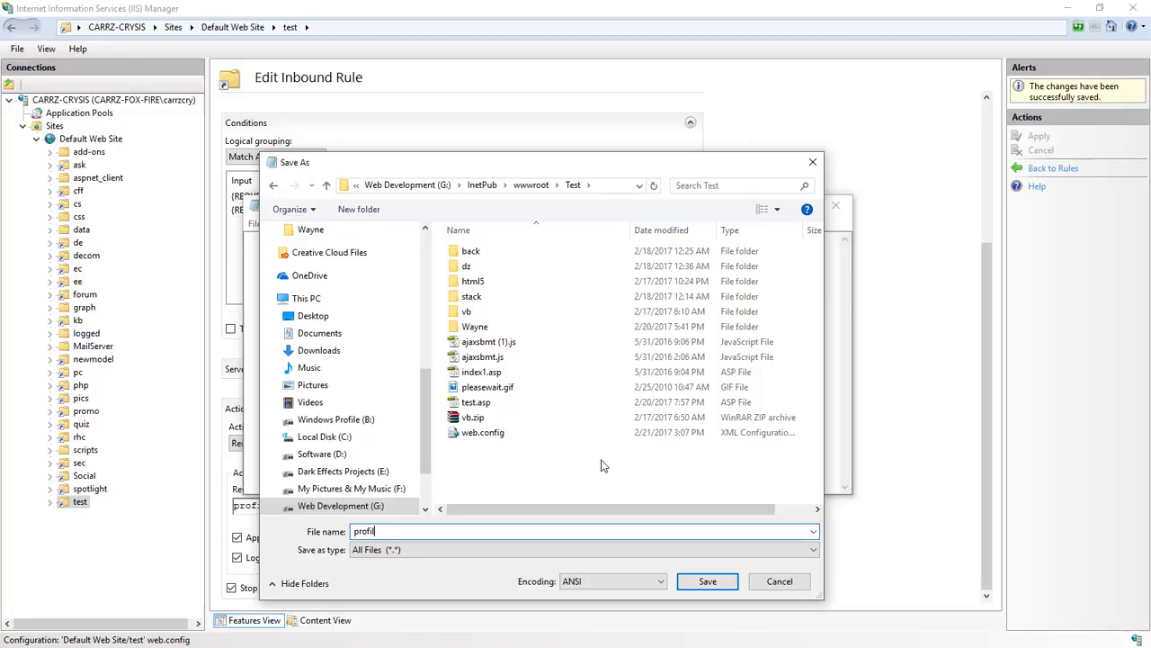
left_click(707, 581)
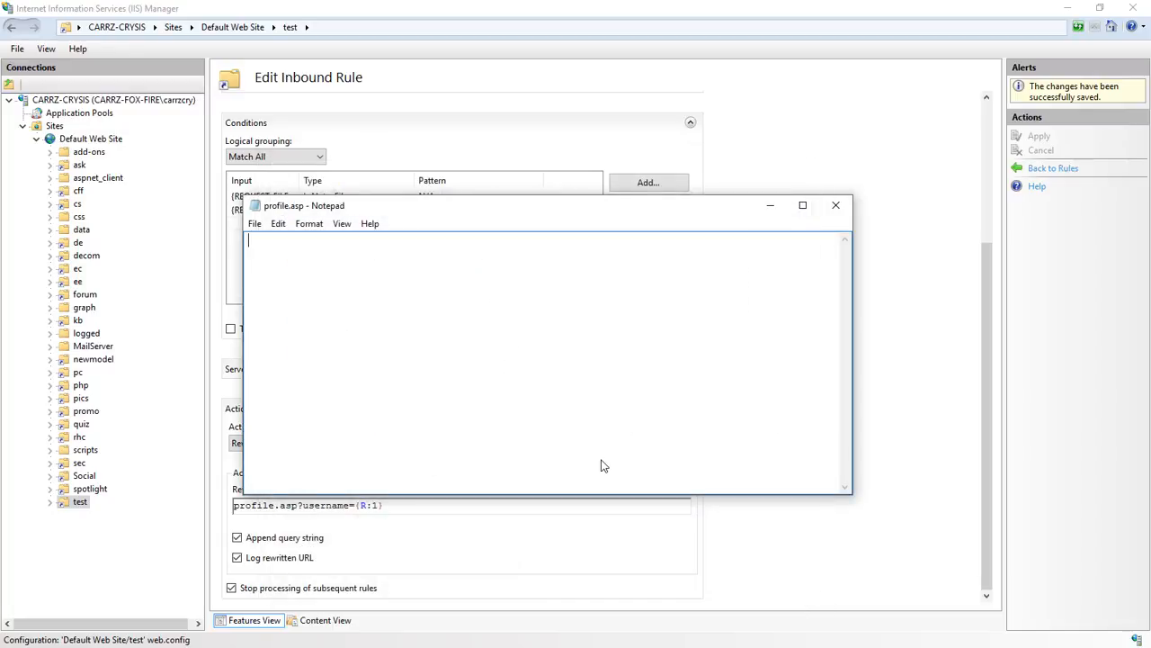
mouse_move(499, 356)
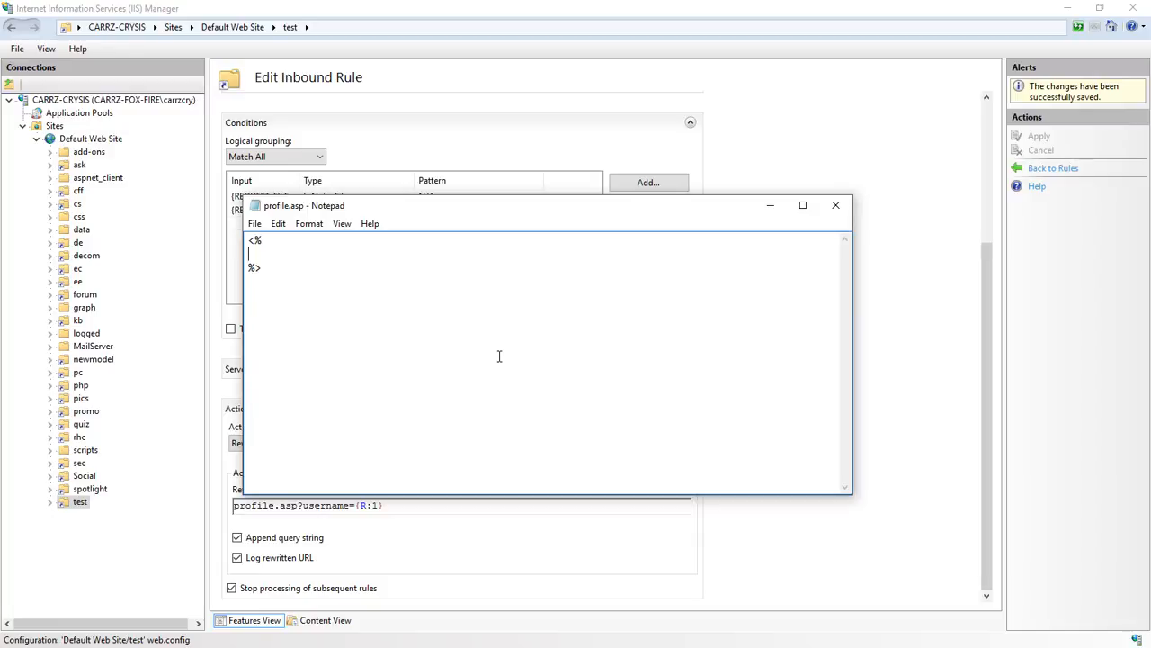
Step: Add the line strUN = request.querystring("username") to profile.asp
type("strUN")
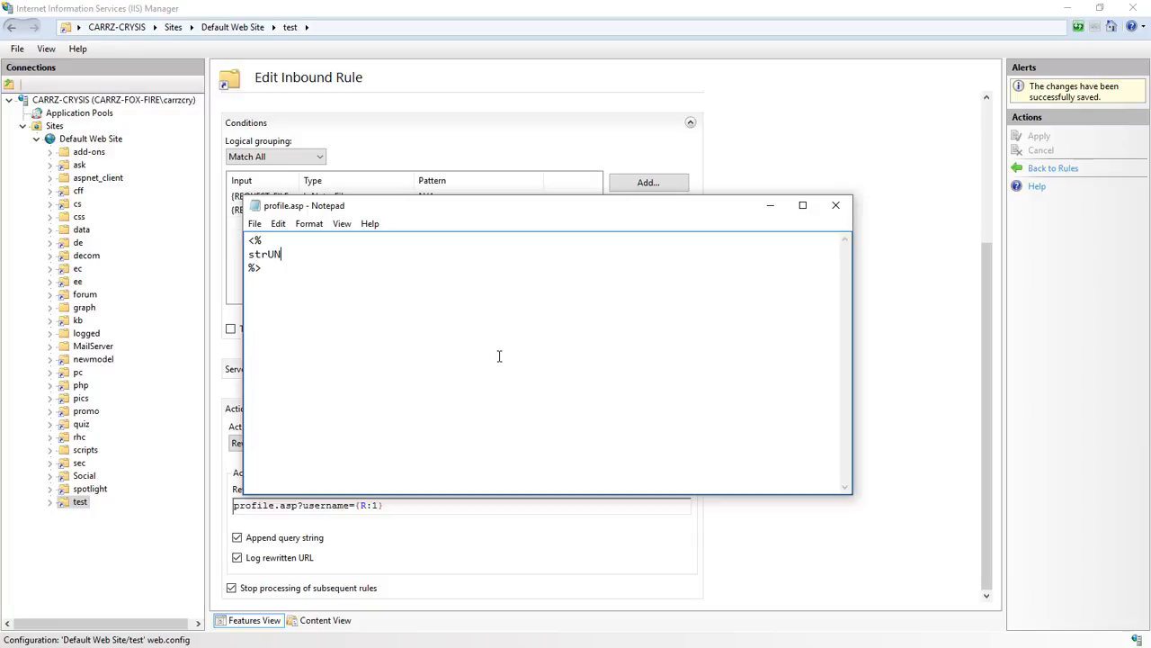
type("= requ")
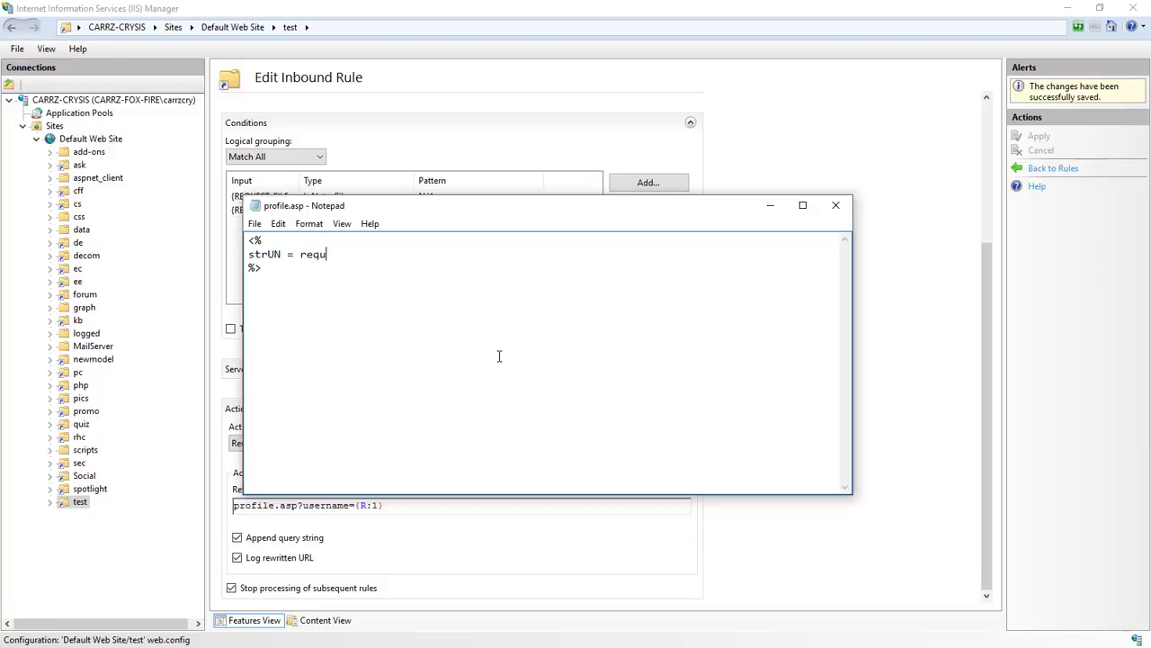
type("est.qu")
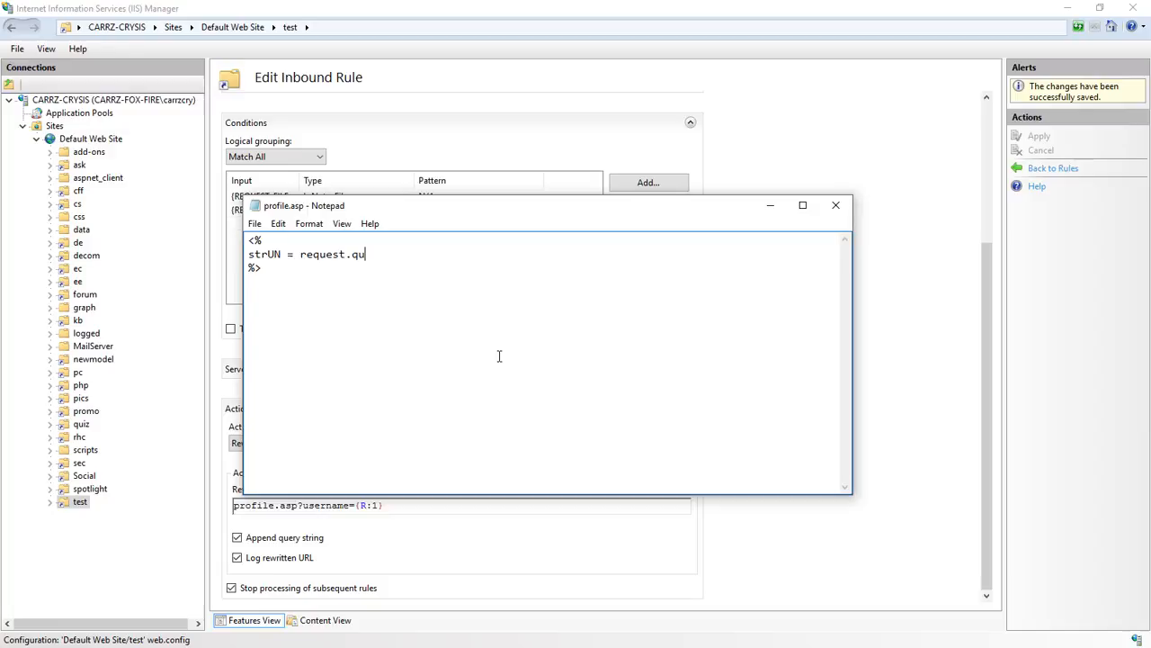
type("erystring")
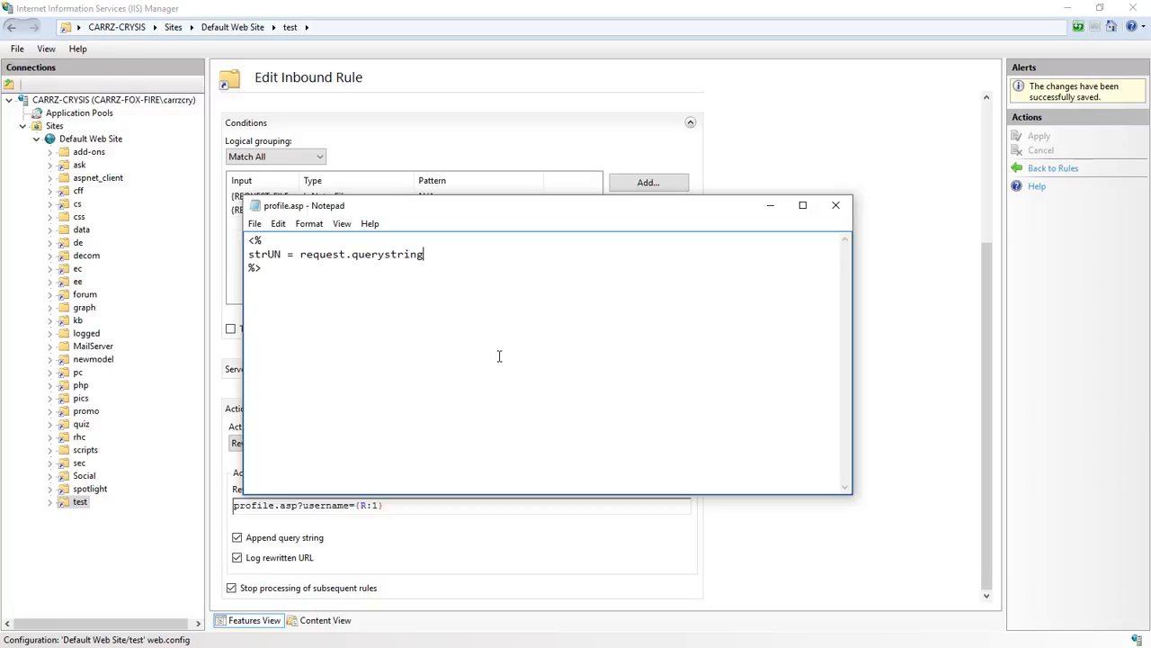
type("(\"userna")
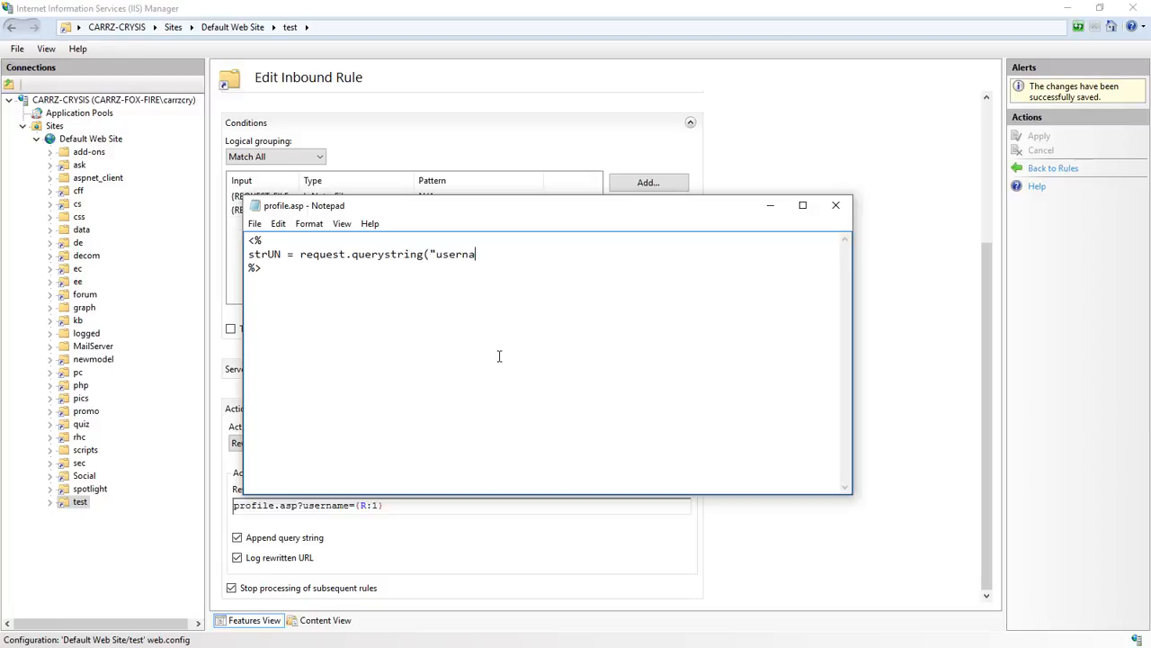
type("me\")")
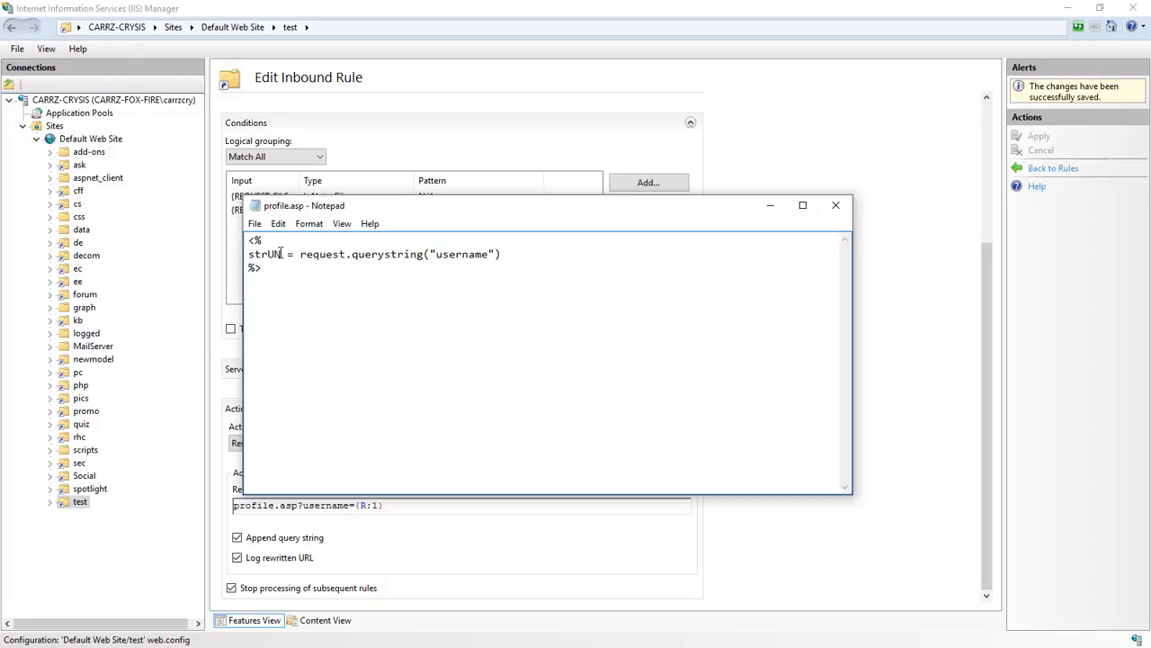
Step: Add a response.write strUN line below it to output the username
left_click(504, 253)
type("response.")
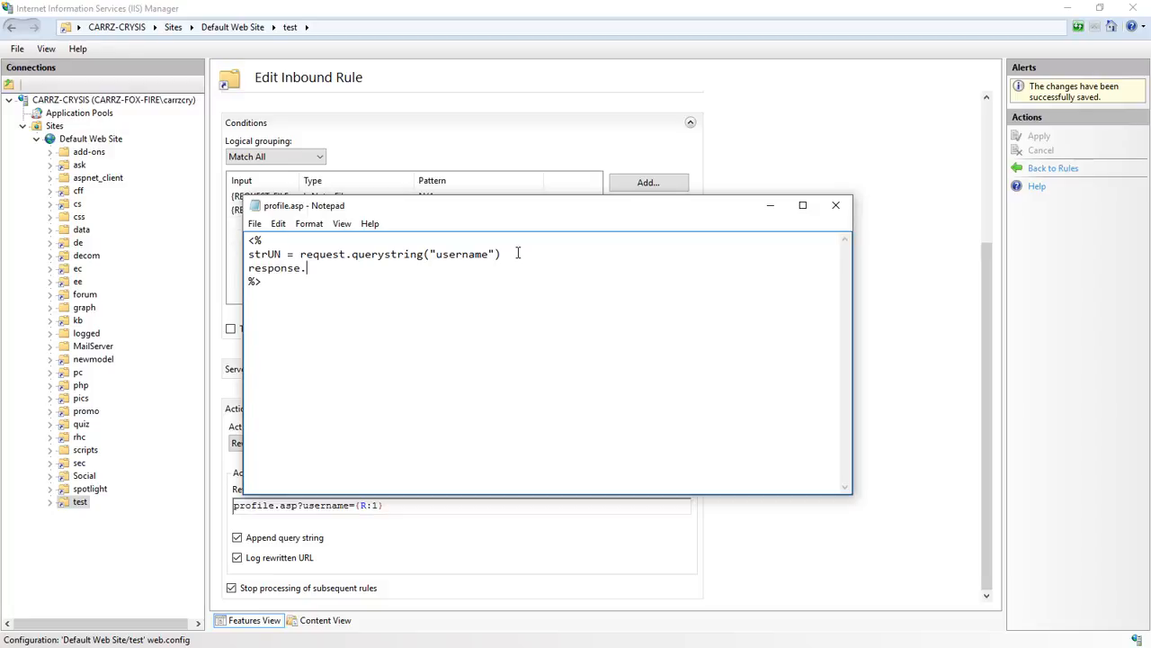
type("write")
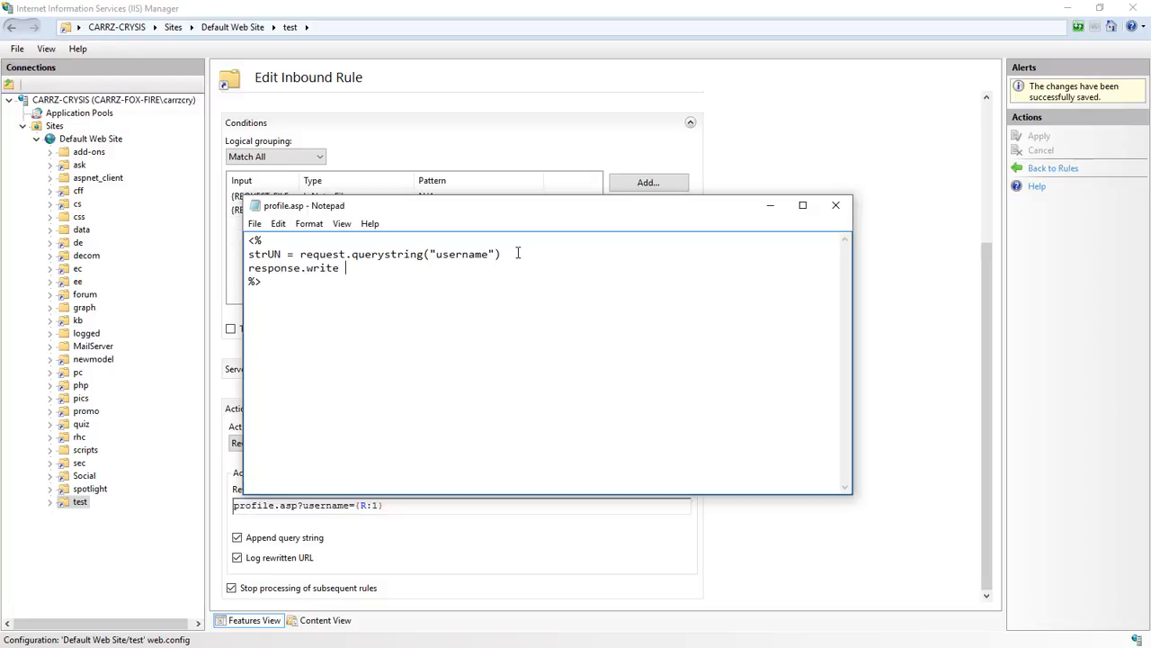
type("strUN")
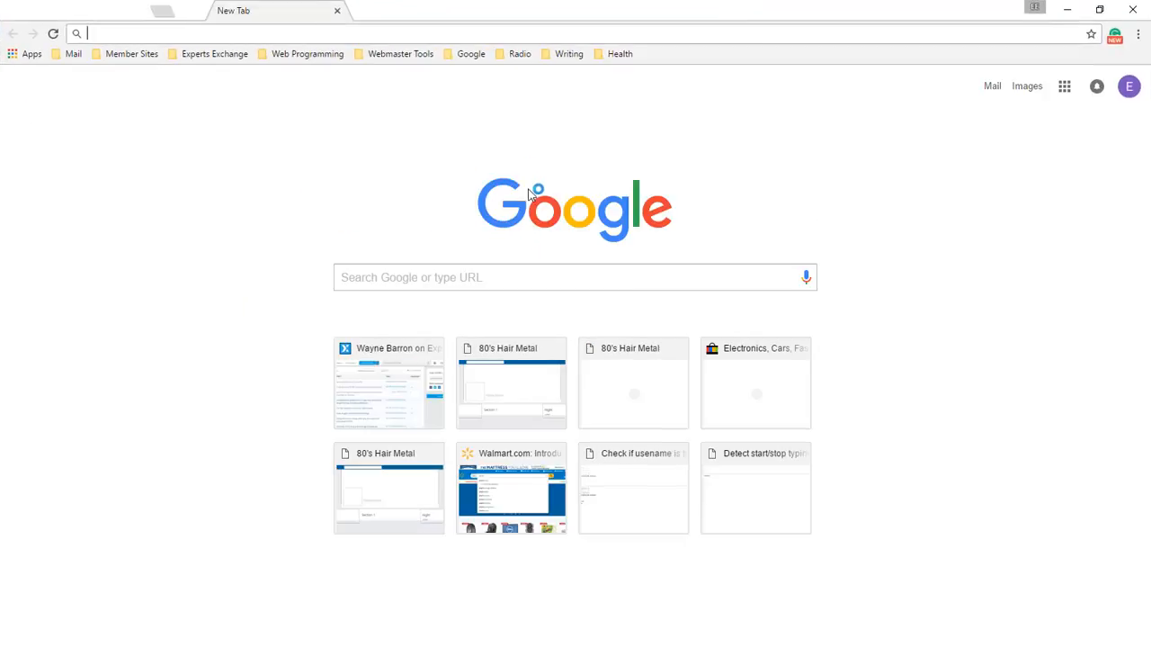
Step: Browse to 192.168.2.3/test/carrzkiss in Chrome to test the friendly URL
type("192.168.2.3/Social/Main.asp?Type=Profile&sid=1")
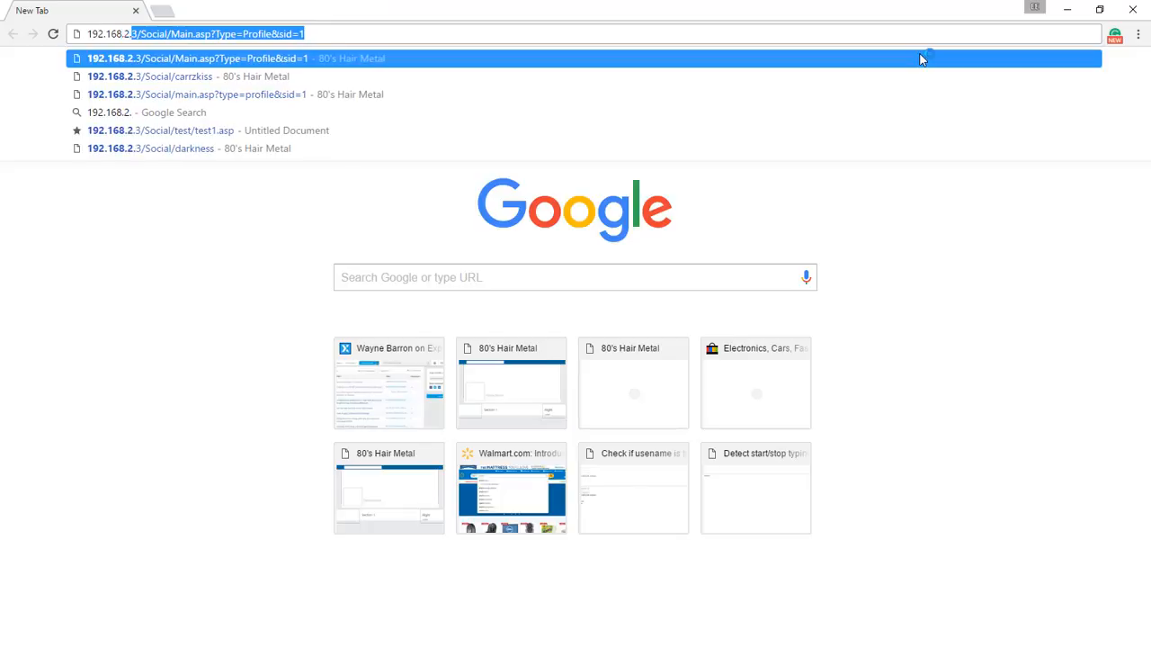
type("192.168.2.3/testt")
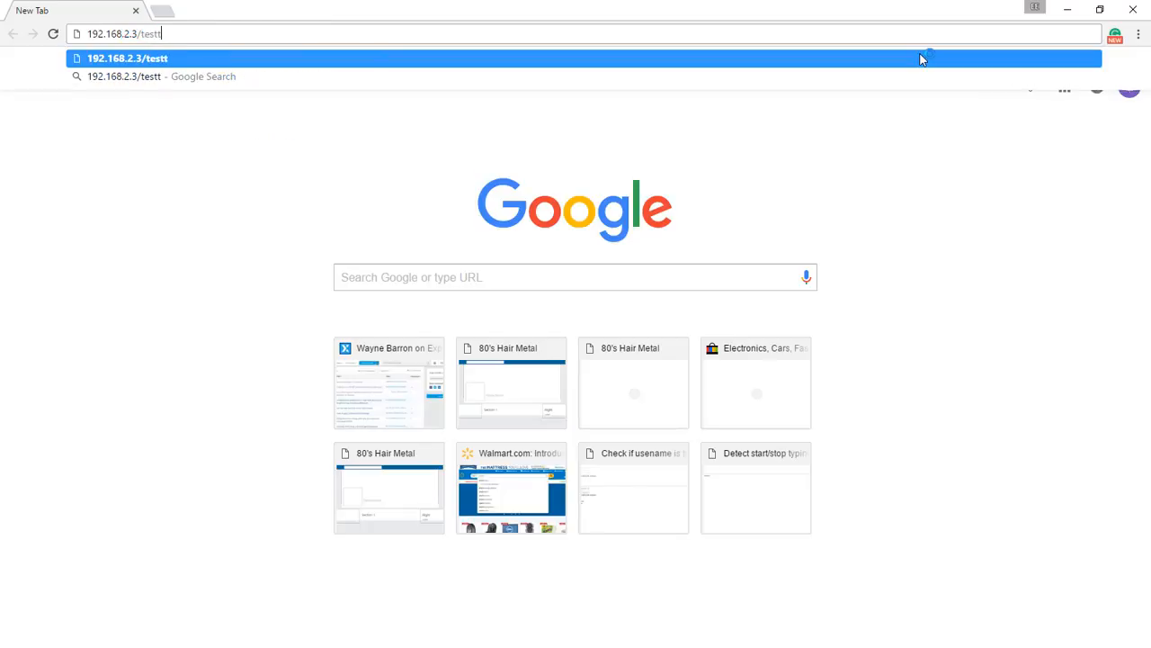
key("Backspace")
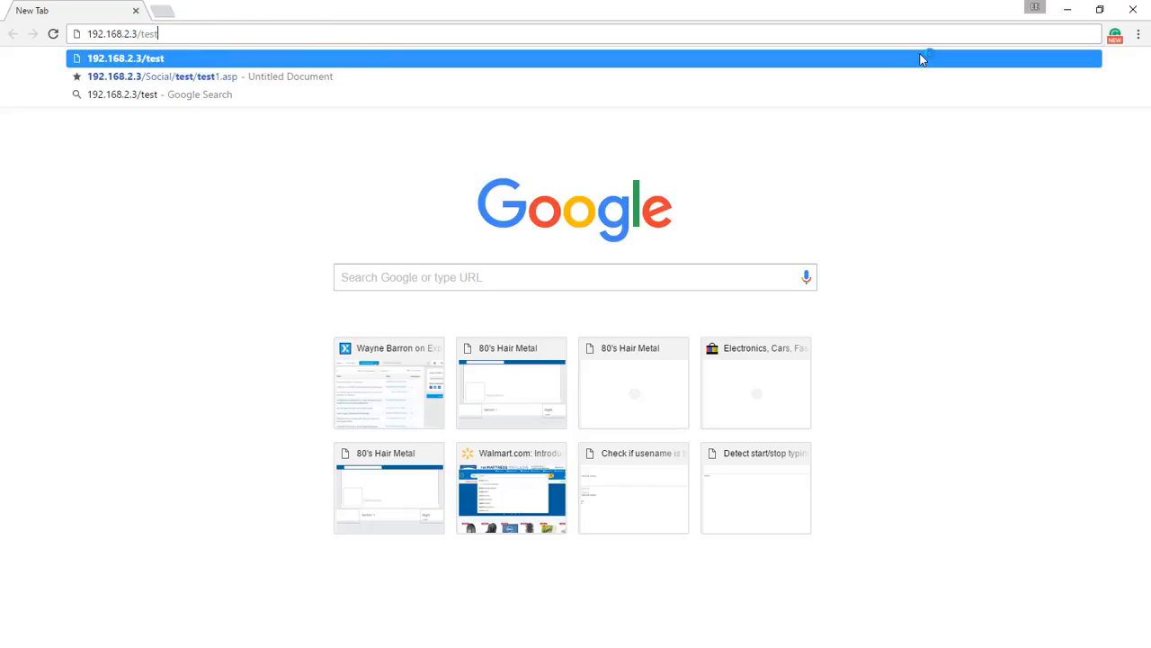
type("/carrzkiss")
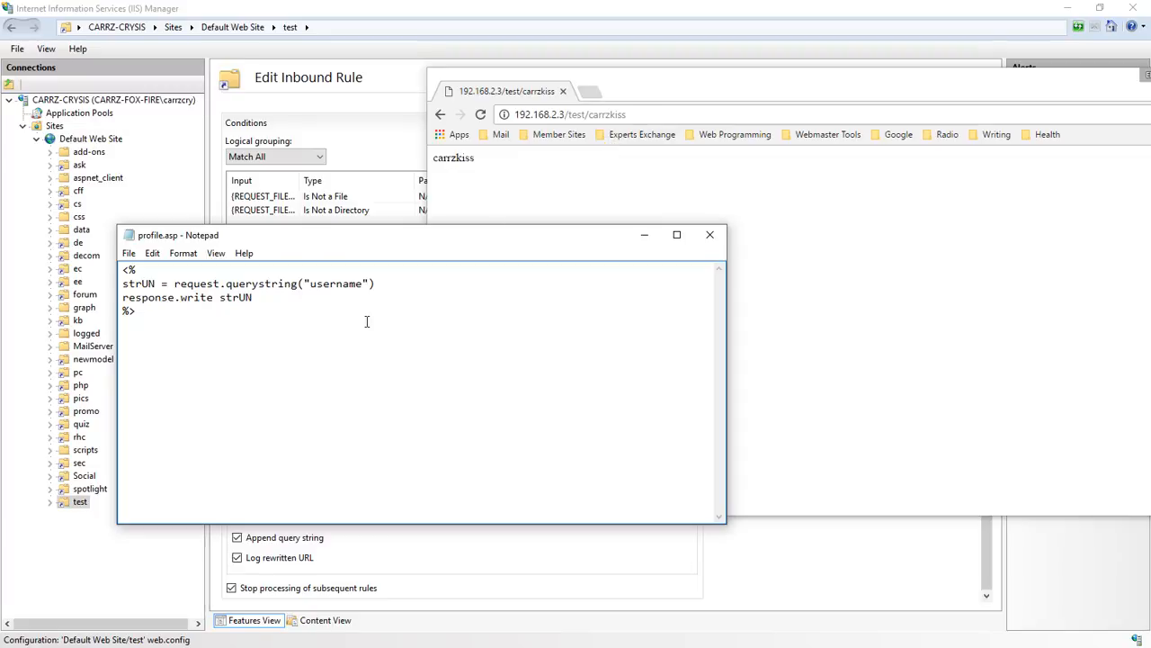
mouse_move(266, 297)
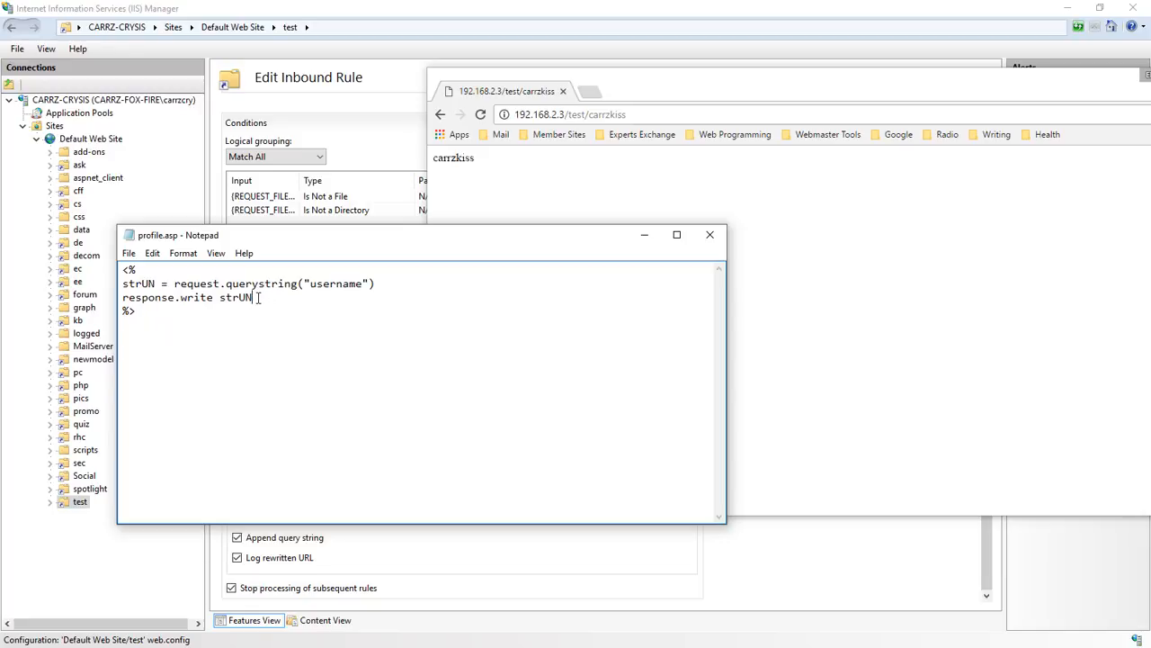
mouse_move(255, 299)
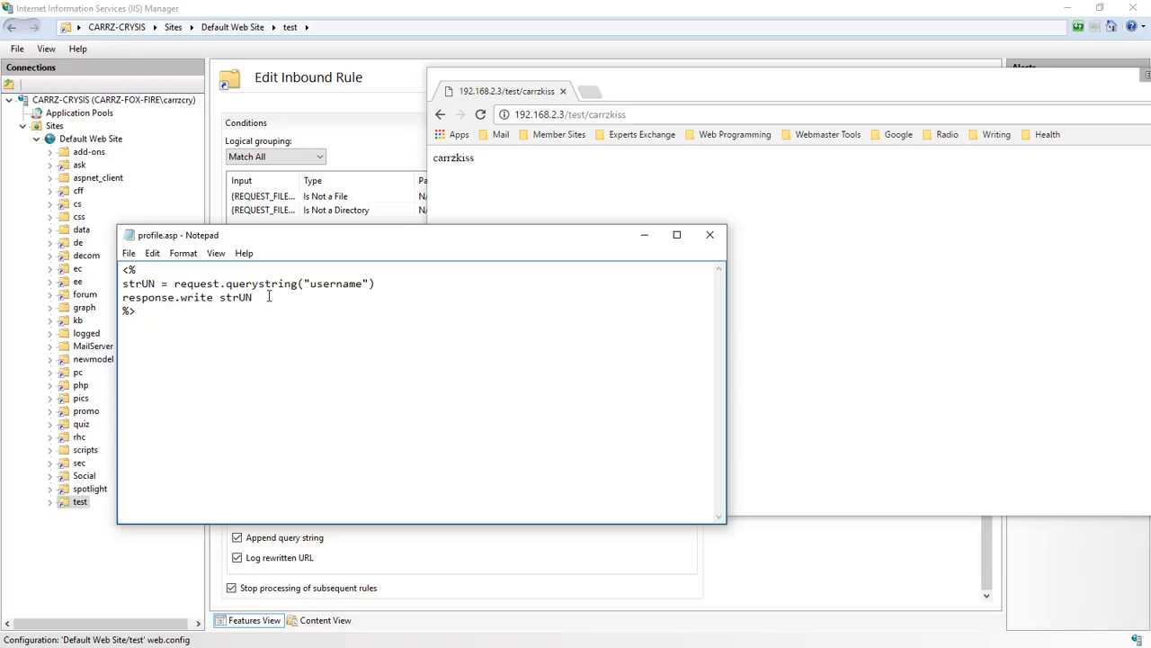
Step: Add the query line select id, username from myUsers where Username=? to profile.asp
type("select")
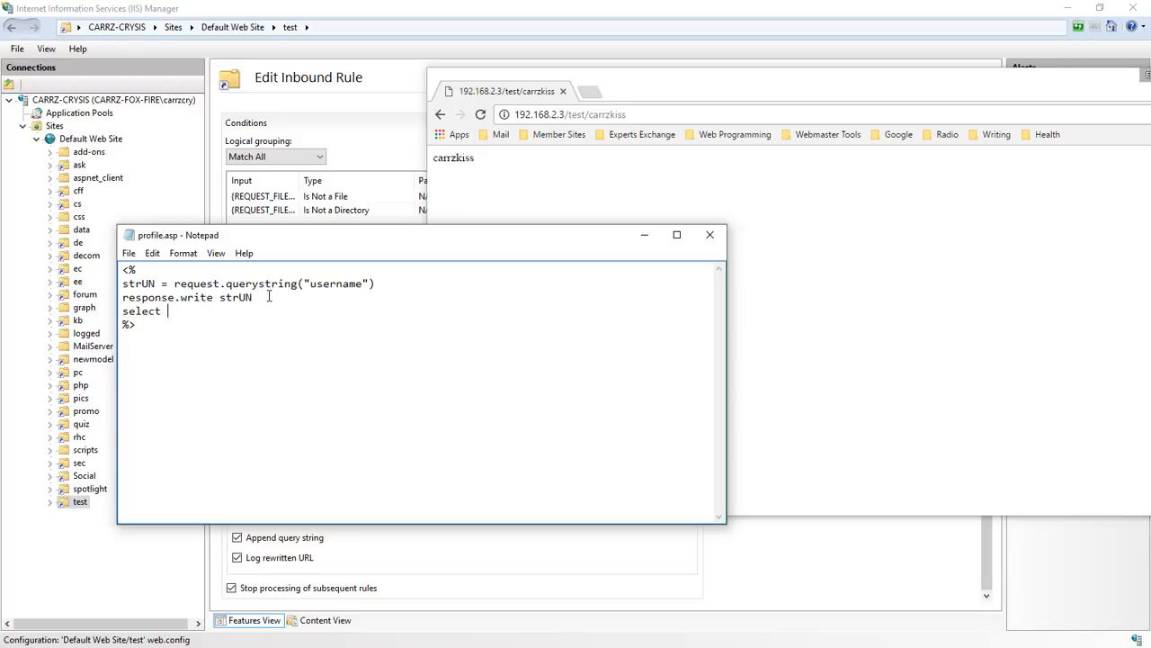
type("id, usern")
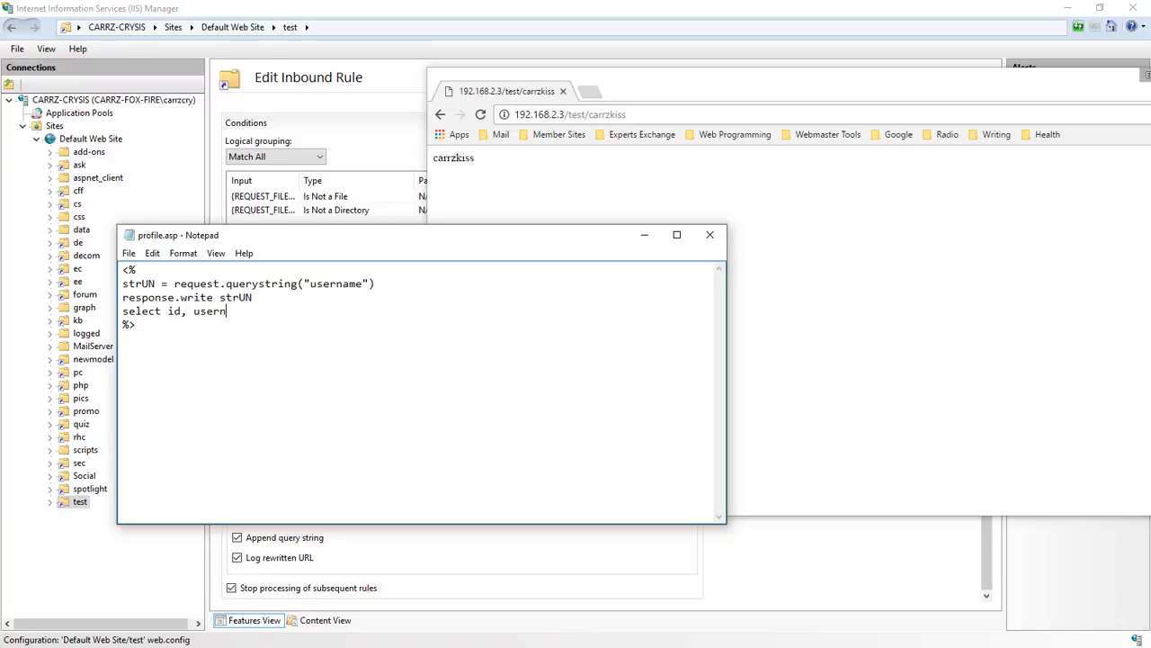
type("ame from")
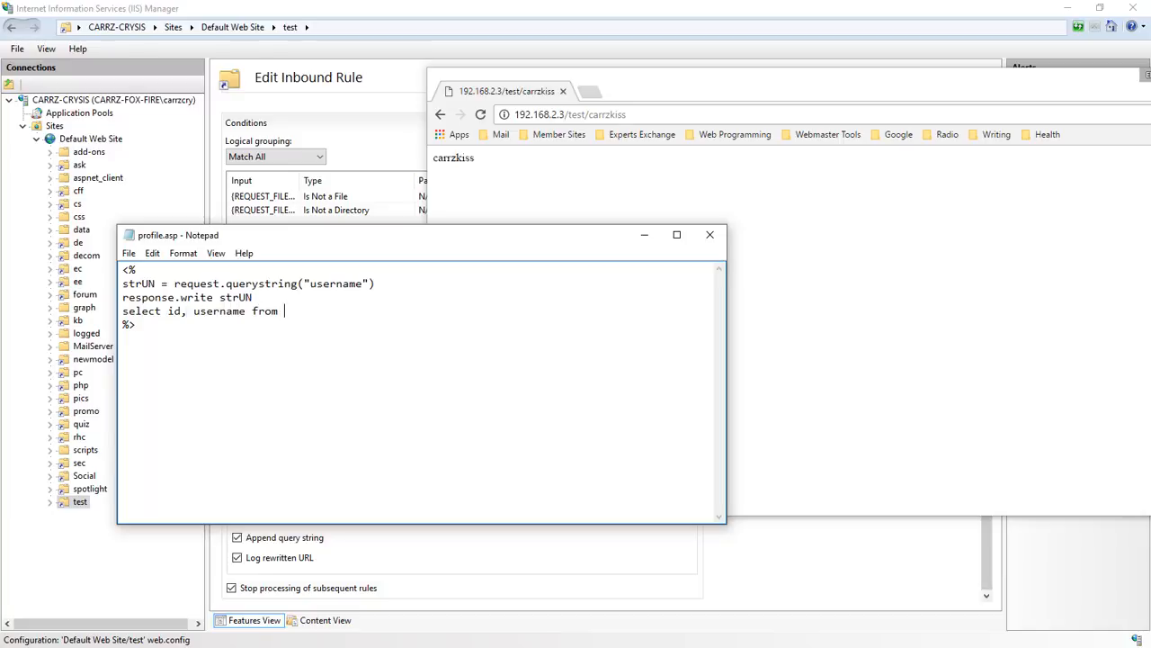
type("myUser")
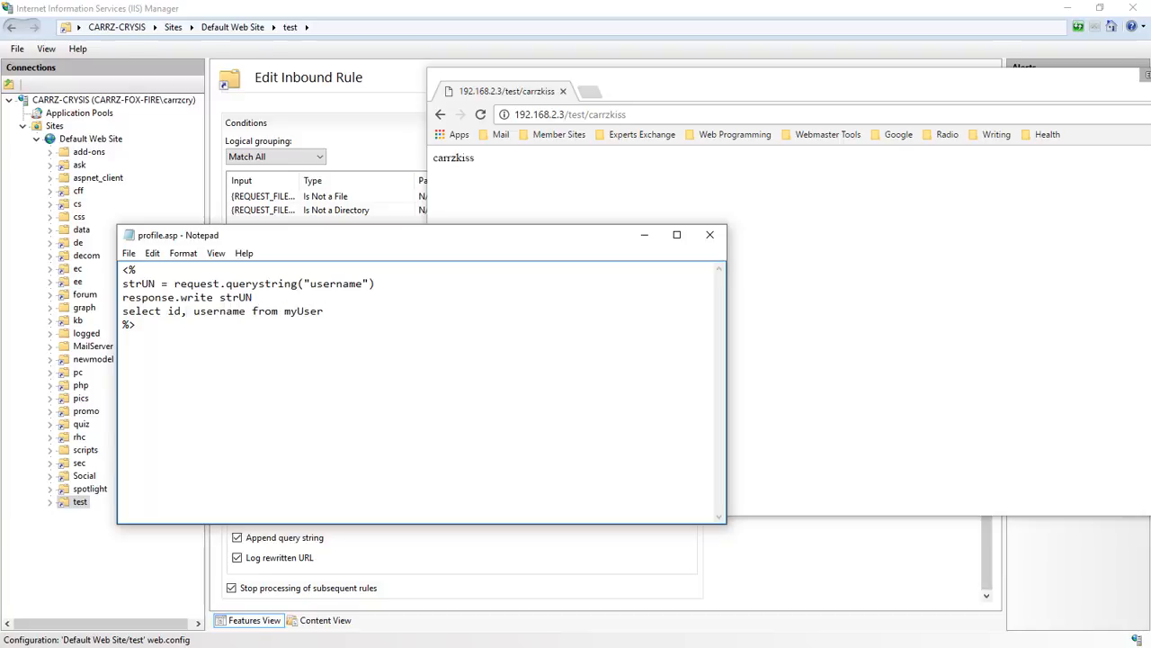
type("s where")
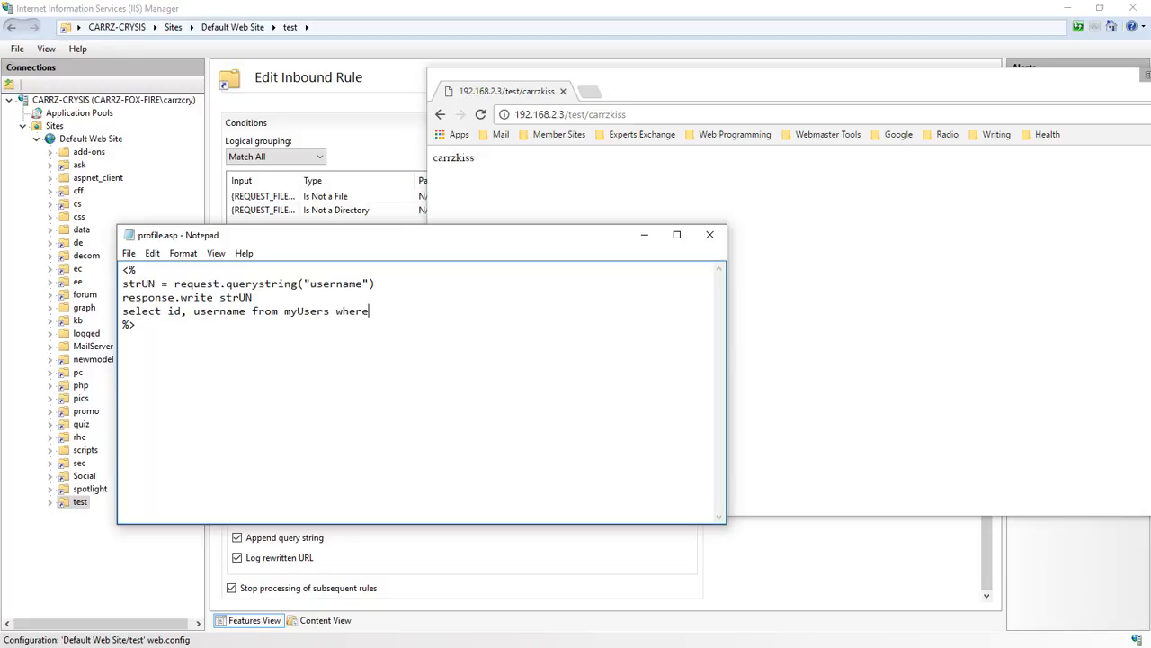
type("Username")
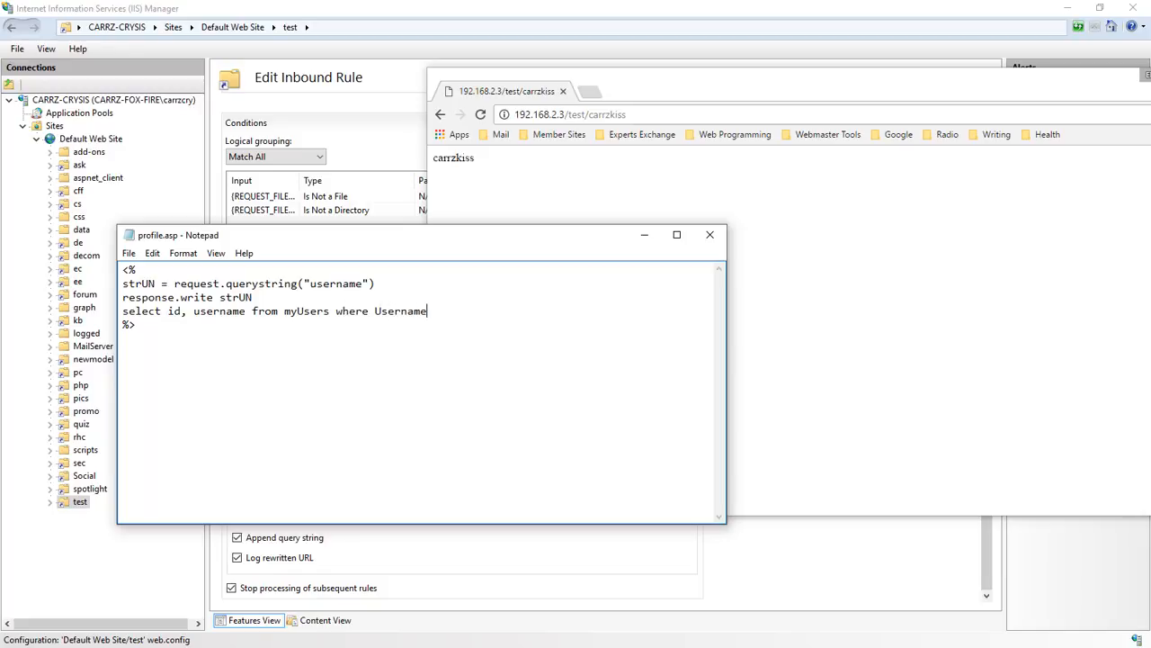
type("=?")
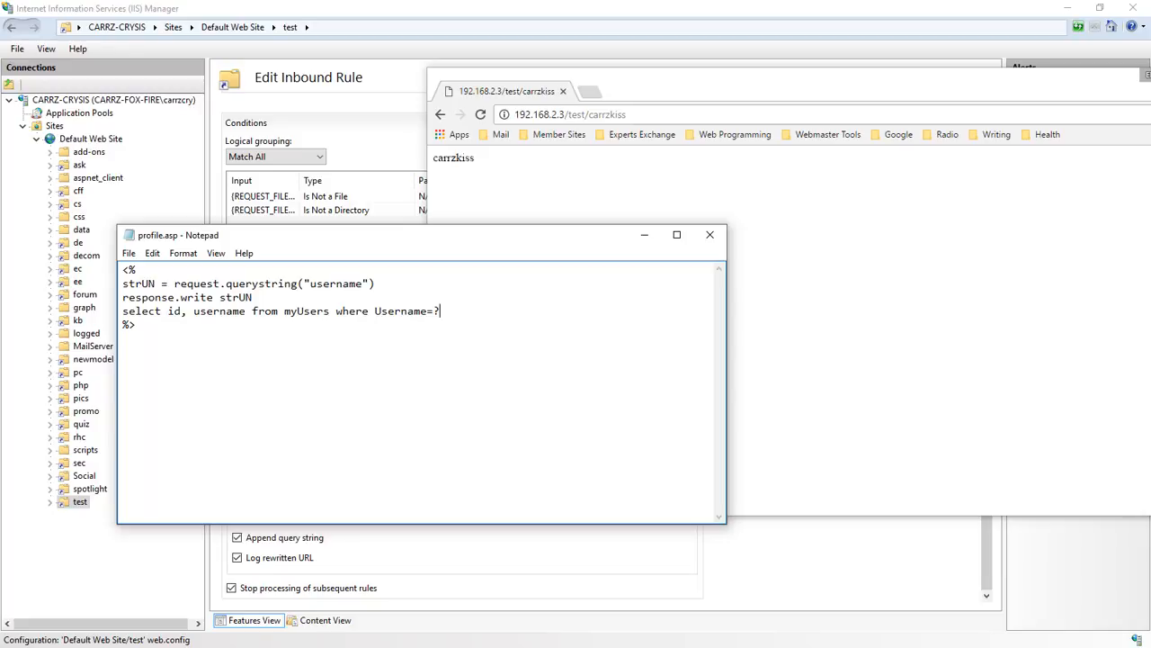